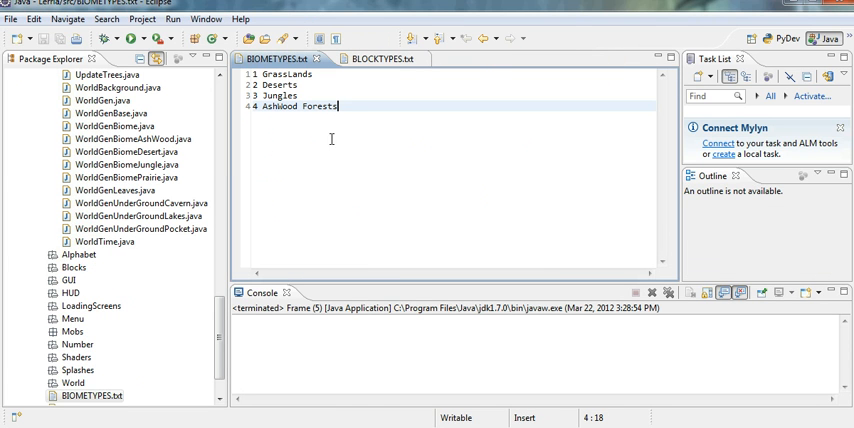
- Scroll down the Package Explorer to review the listed projects
{"action": "scroll", "scroll_direction": "down", "scroll_amount": 3}
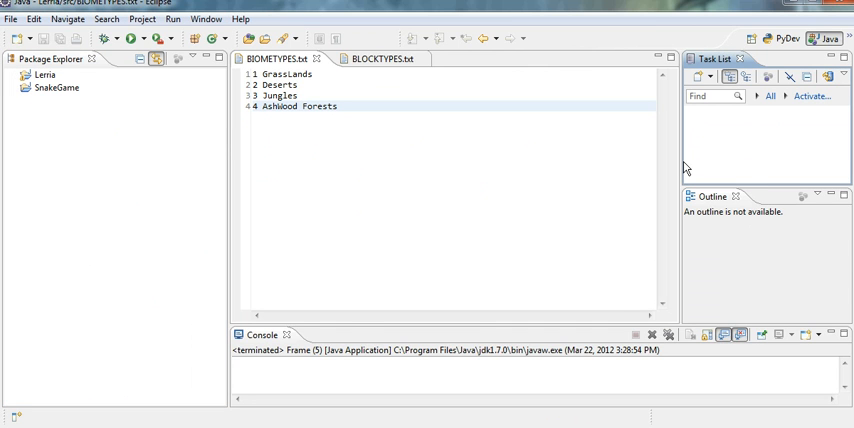
{"action": "mouse_move", "coordinate": [684, 248]}
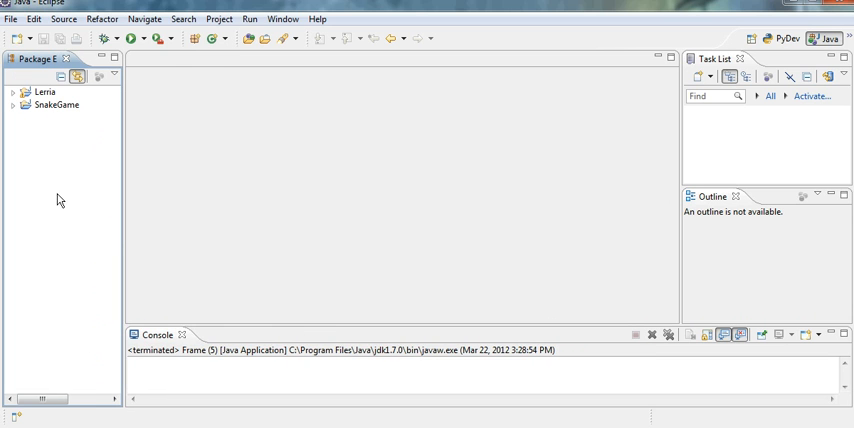
{"action": "mouse_move", "coordinate": [58, 158]}
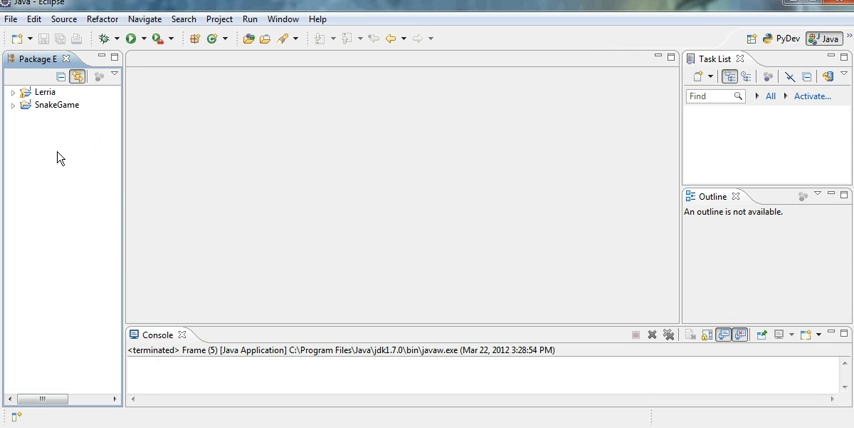
{"action": "mouse_move", "coordinate": [110, 184]}
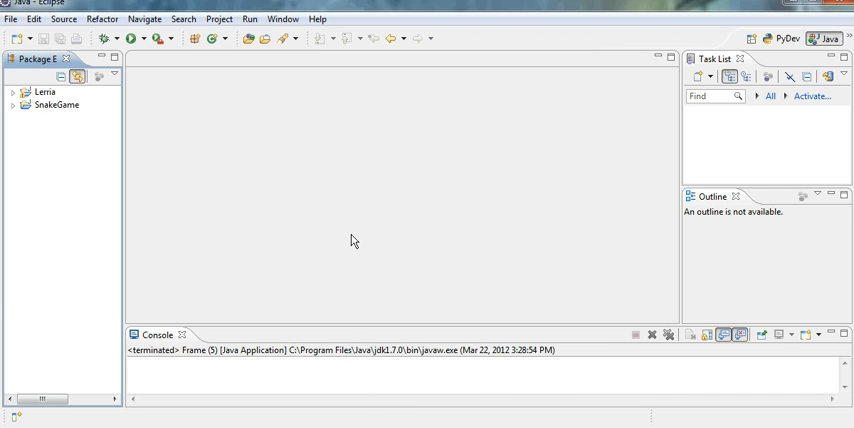
{"action": "mouse_move", "coordinate": [340, 204]}
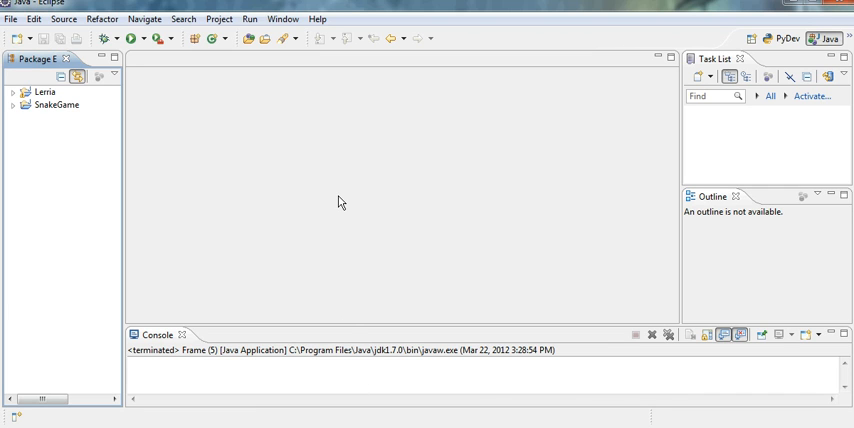
{"action": "mouse_move", "coordinate": [698, 400]}
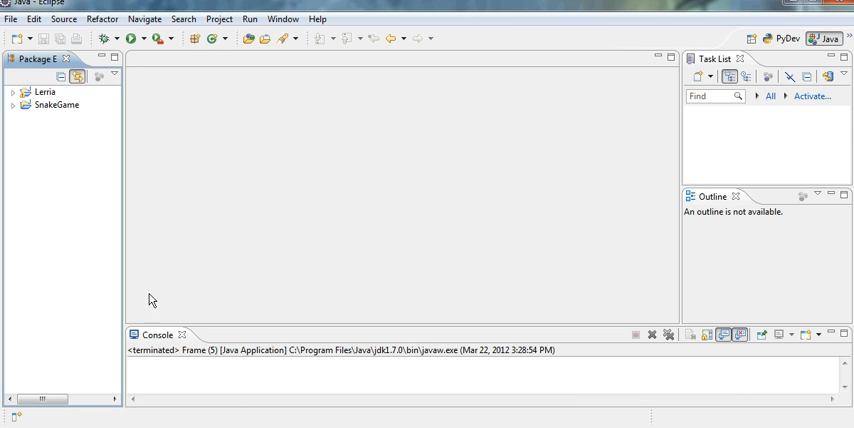
{"action": "mouse_move", "coordinate": [320, 108]}
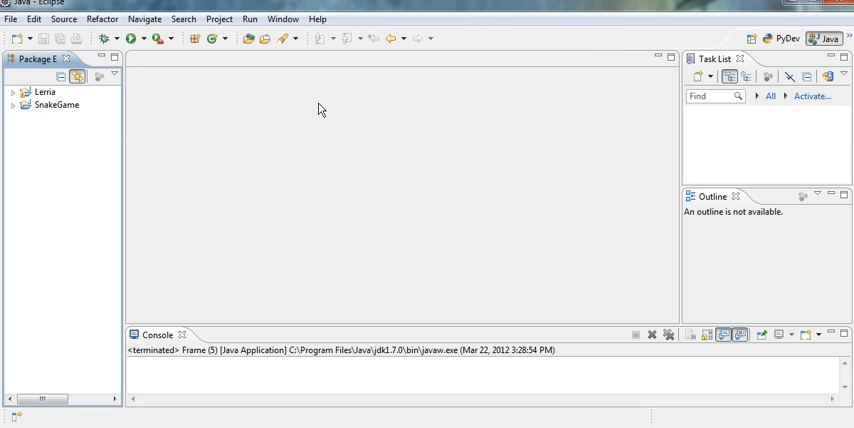
{"action": "mouse_move", "coordinate": [336, 40]}
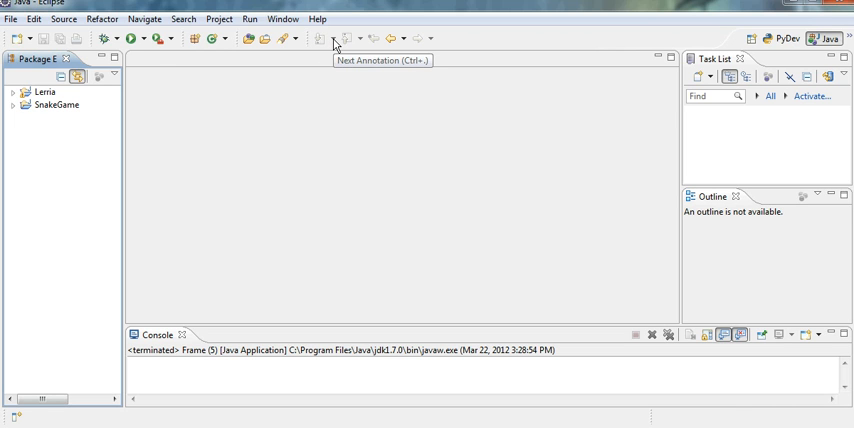
{"action": "mouse_move", "coordinate": [292, 84]}
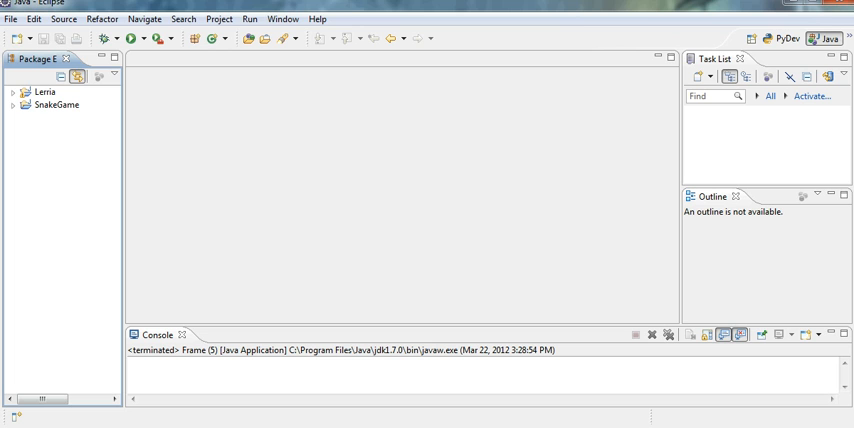
{"action": "mouse_move", "coordinate": [130, 194]}
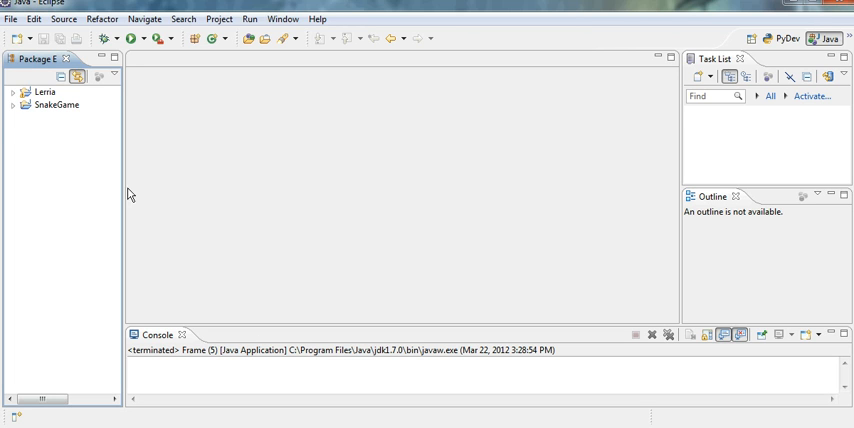
{"action": "mouse_move", "coordinate": [118, 208]}
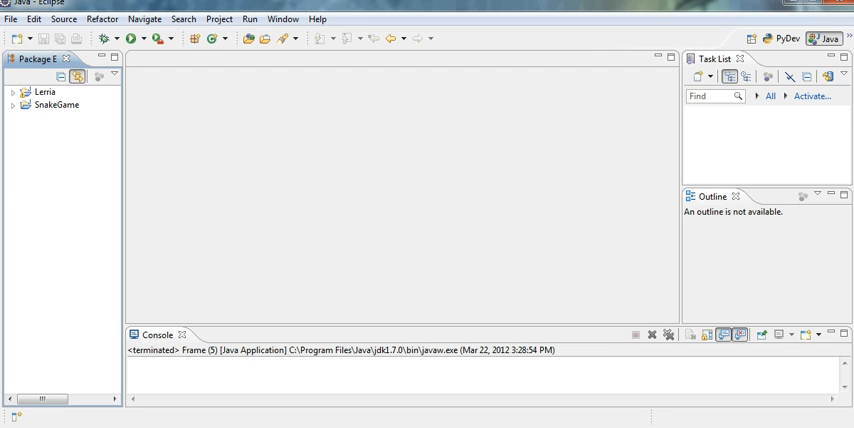
{"action": "mouse_move", "coordinate": [562, 136]}
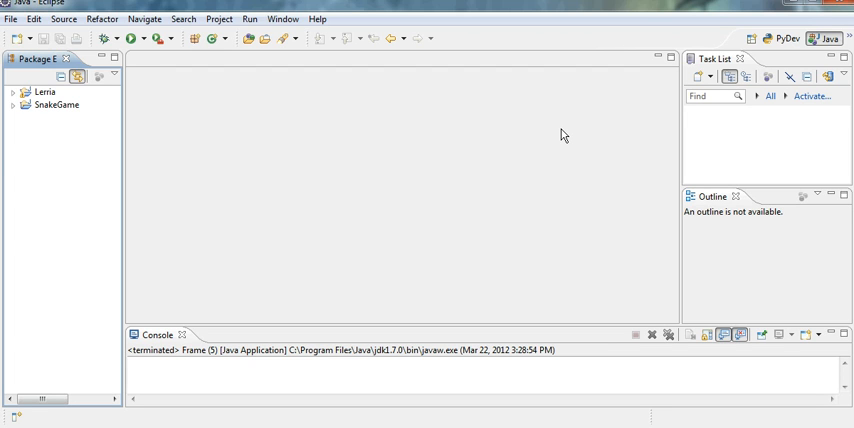
{"action": "mouse_move", "coordinate": [406, 190]}
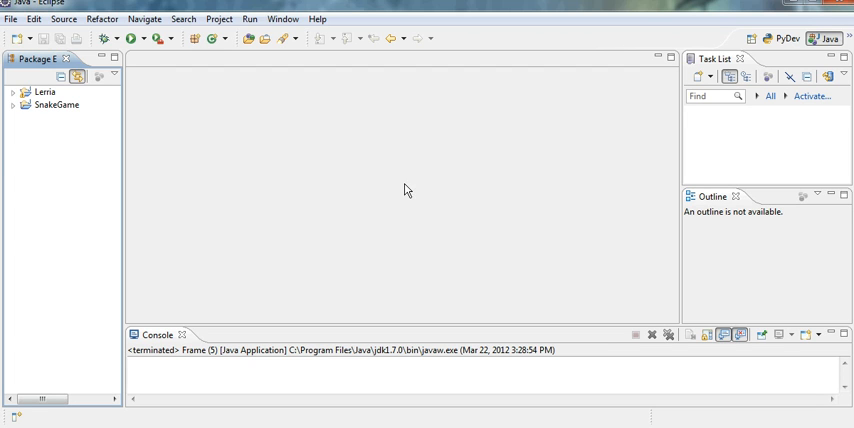
{"action": "mouse_move", "coordinate": [124, 170]}
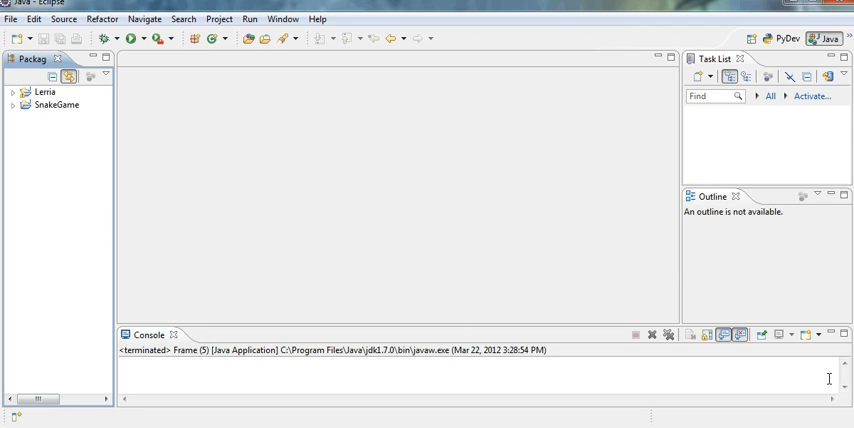
{"action": "mouse_move", "coordinate": [764, 128]}
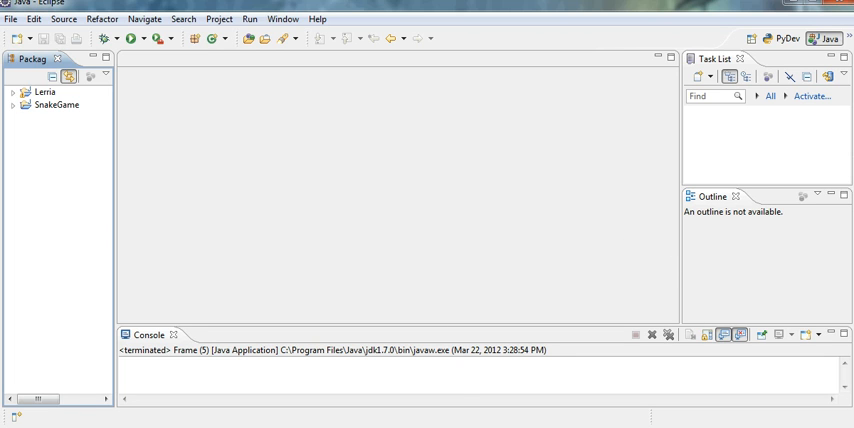
{"action": "mouse_move", "coordinate": [44, 164]}
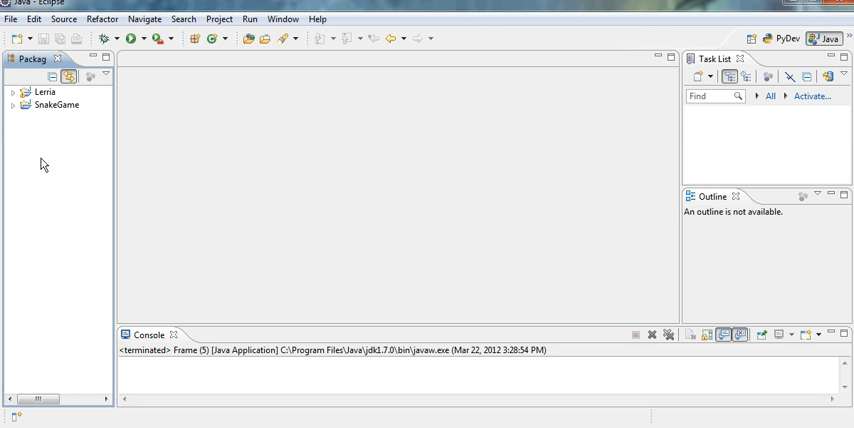
{"action": "mouse_move", "coordinate": [380, 294]}
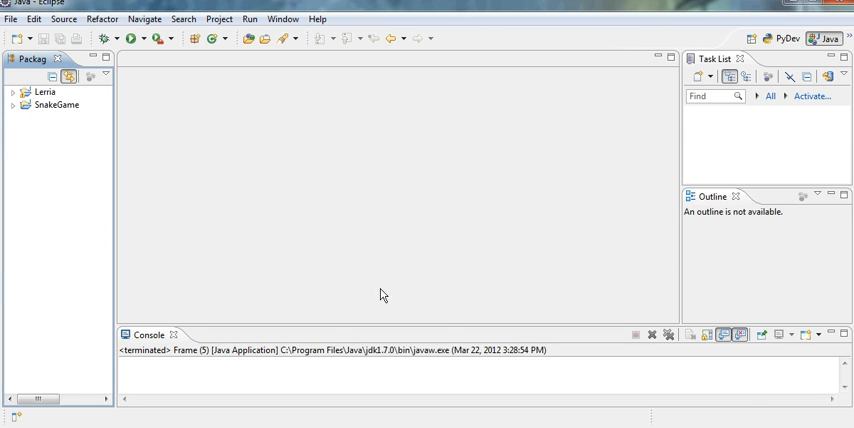
{"action": "mouse_move", "coordinate": [688, 278]}
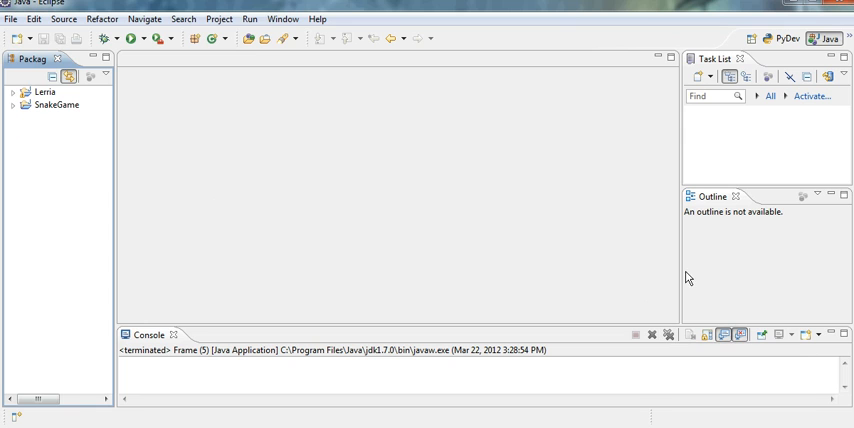
{"action": "mouse_move", "coordinate": [686, 276]}
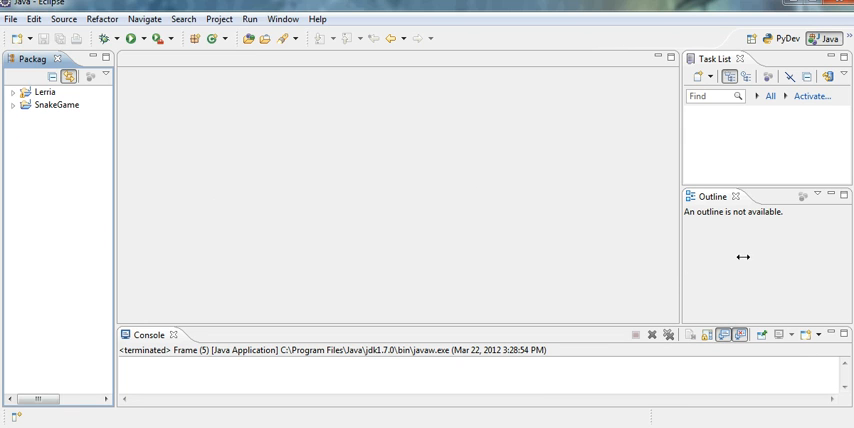
{"action": "mouse_move", "coordinate": [480, 180]}
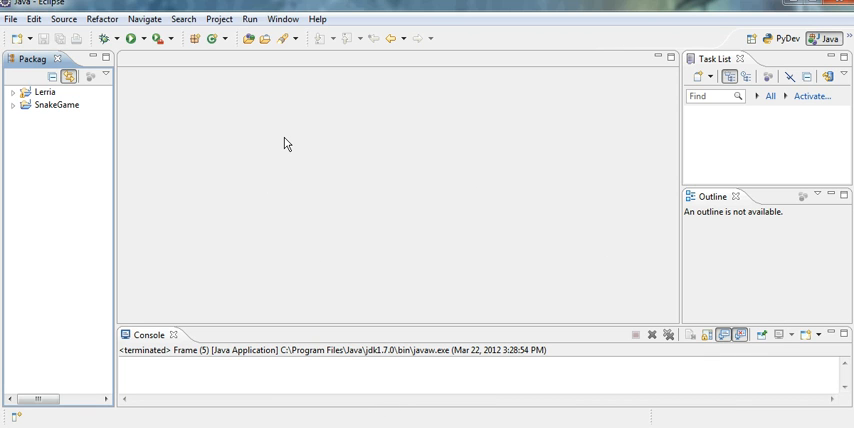
{"action": "mouse_move", "coordinate": [256, 312]}
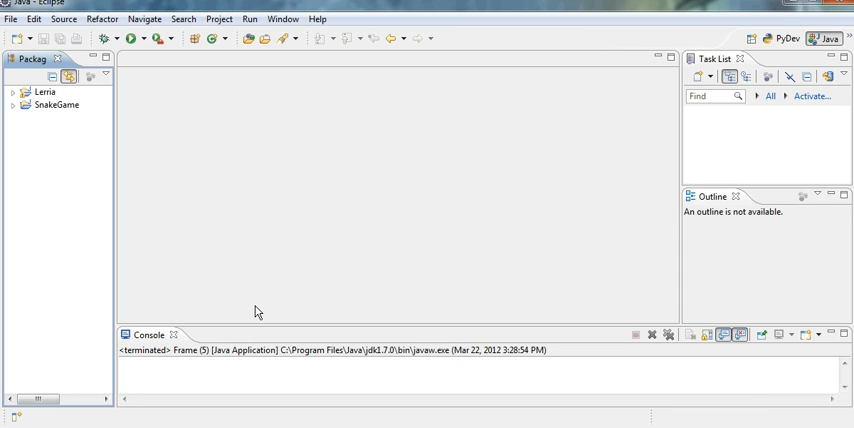
{"action": "mouse_move", "coordinate": [284, 276]}
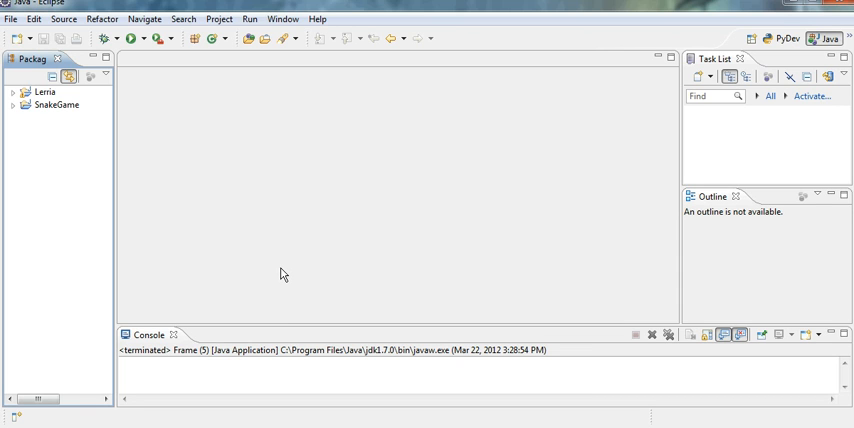
{"action": "mouse_move", "coordinate": [288, 296]}
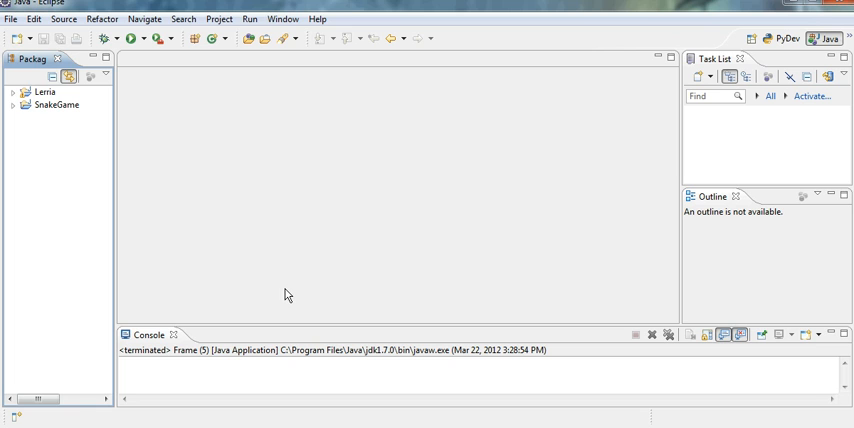
{"action": "mouse_move", "coordinate": [128, 246]}
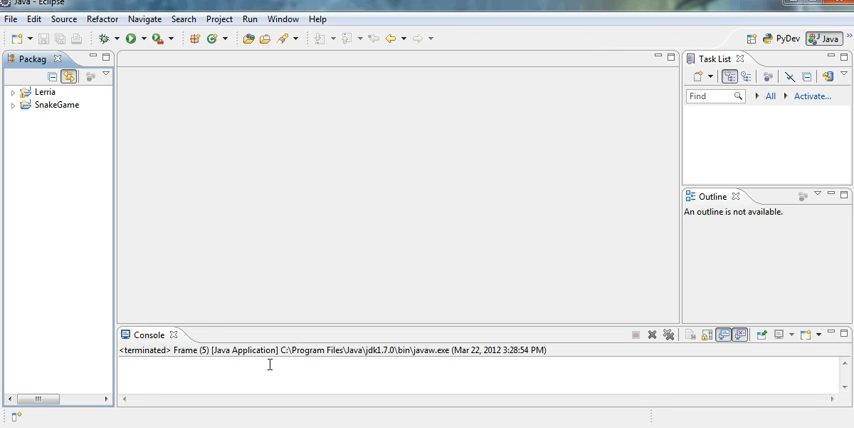
{"action": "mouse_move", "coordinate": [76, 320]}
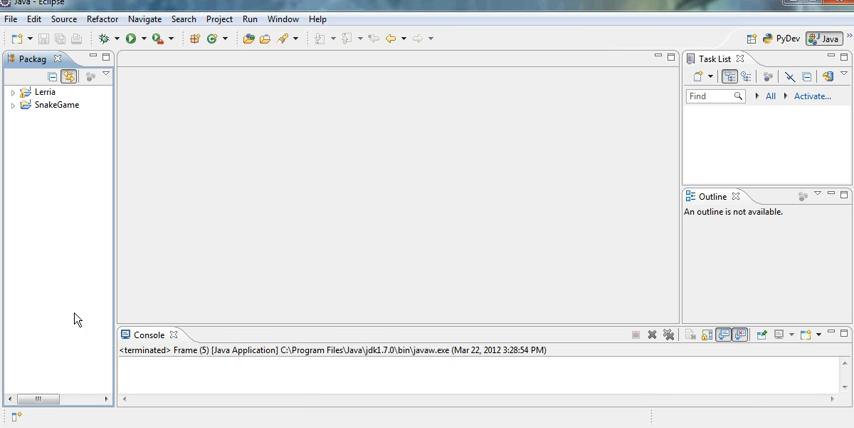
{"action": "mouse_move", "coordinate": [312, 264]}
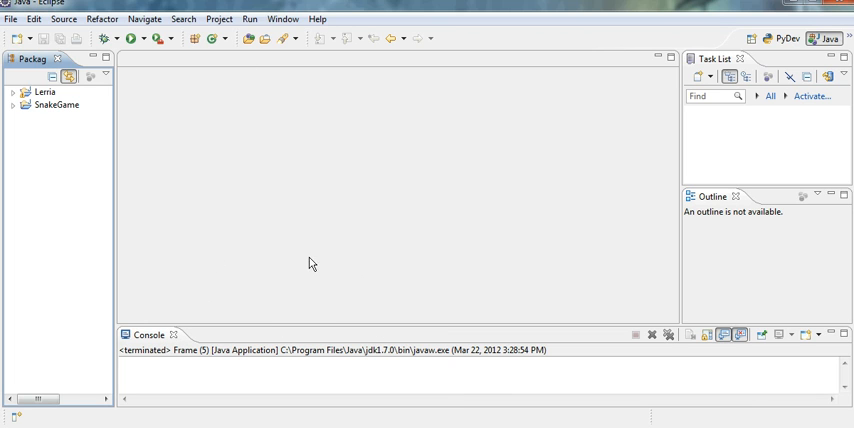
{"action": "mouse_move", "coordinate": [272, 252]}
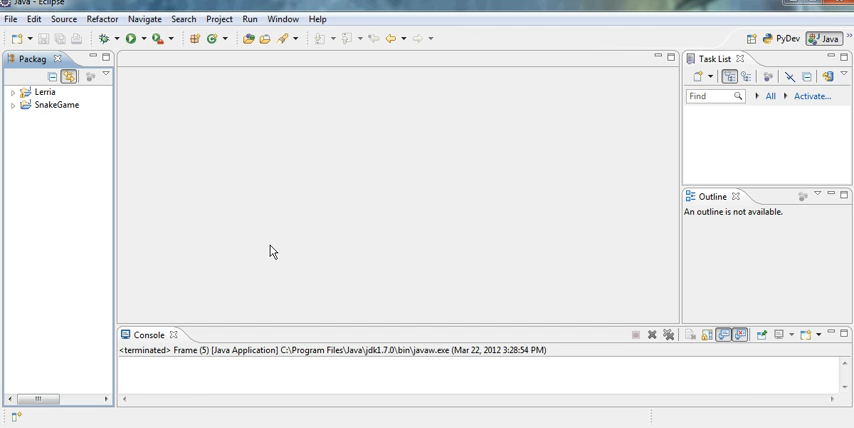
{"action": "mouse_move", "coordinate": [118, 118]}
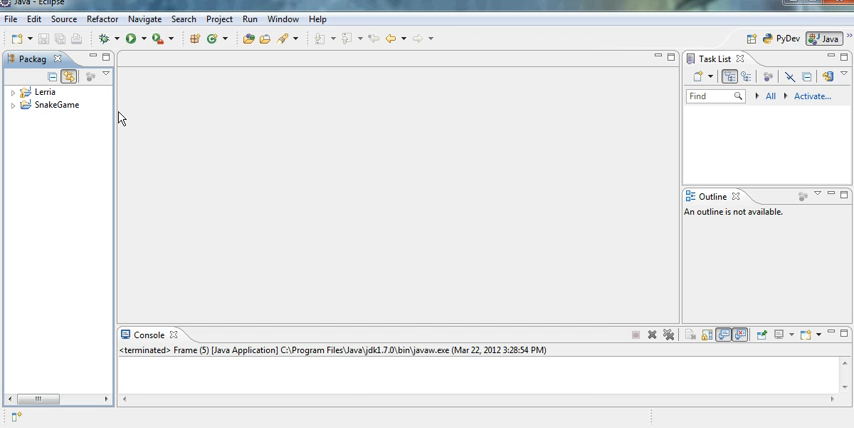
{"action": "mouse_move", "coordinate": [494, 328]}
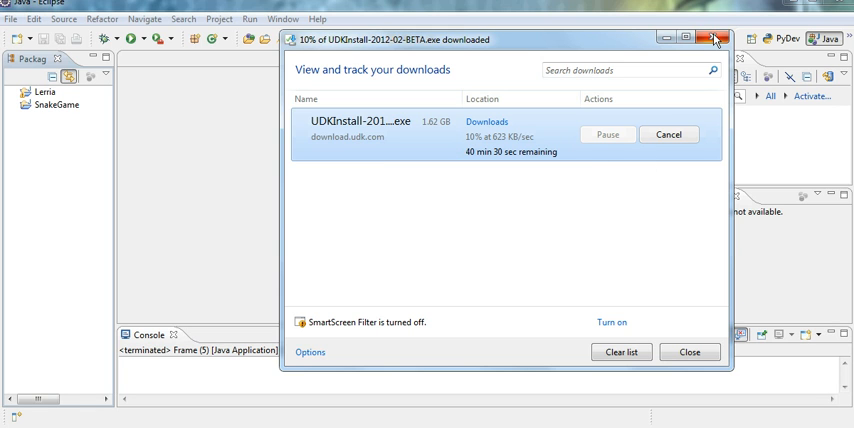
{"action": "left_click", "coordinate": [714, 38]}
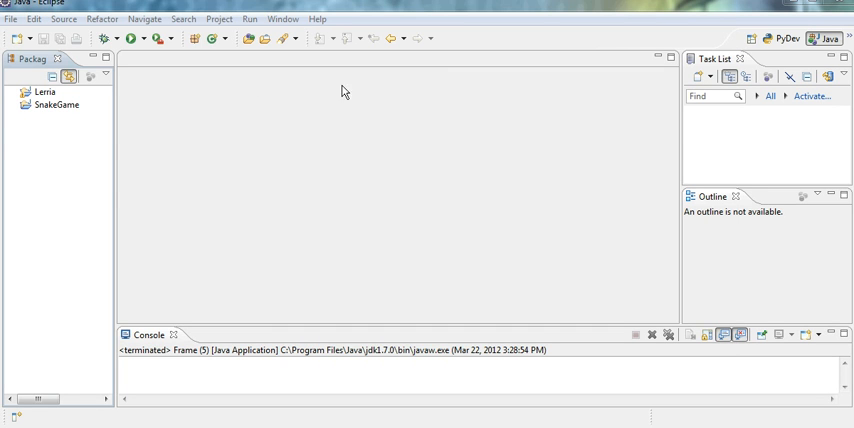
{"action": "mouse_move", "coordinate": [258, 216]}
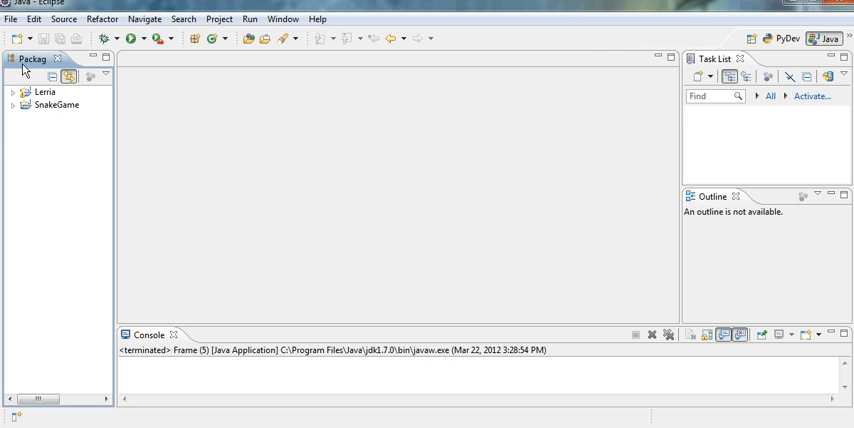
- Create a new Java project named 'Lerria Clone' via File > New > Java Project
{"action": "left_click", "coordinate": [10, 18]}
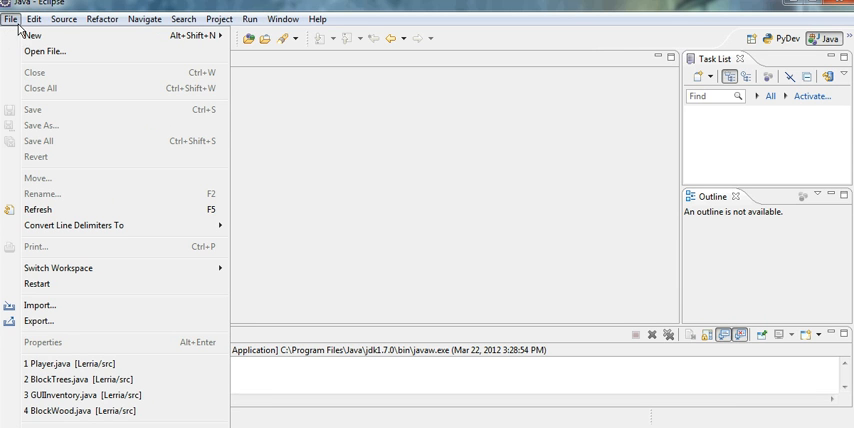
{"action": "left_click", "coordinate": [32, 36]}
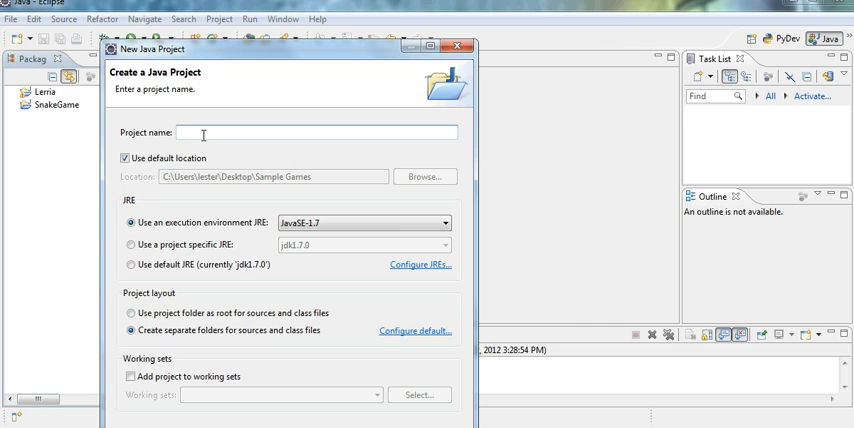
{"action": "type", "text": "L"}
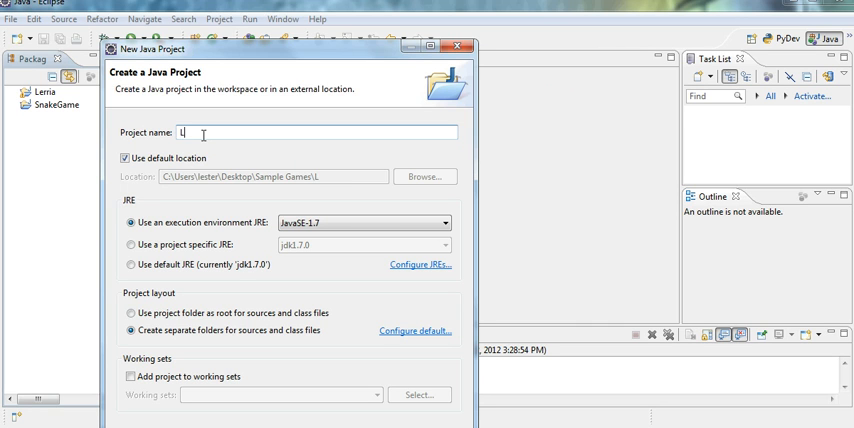
{"action": "type", "text": "erri"}
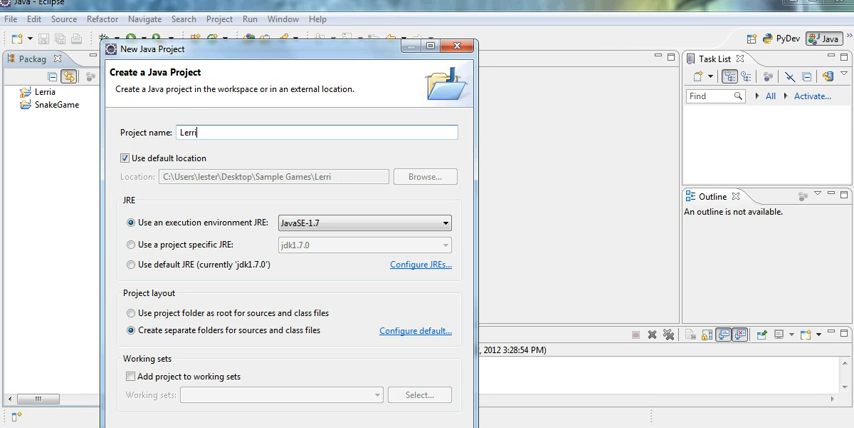
{"action": "type", "text": "a"}
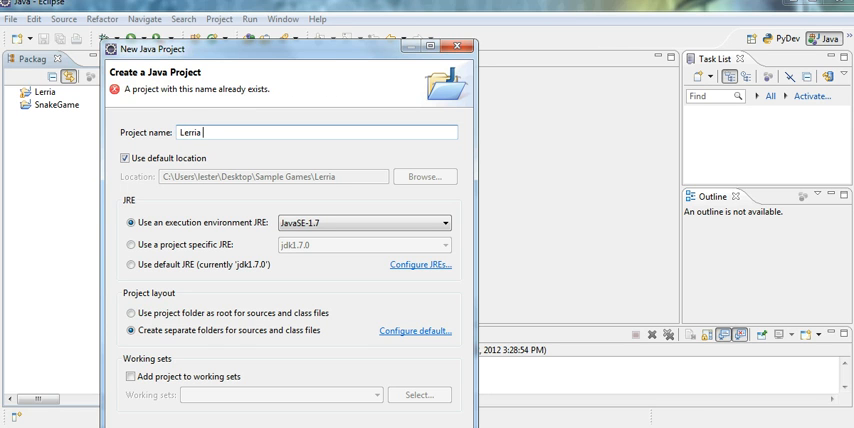
{"action": "type", "text": "Clon"}
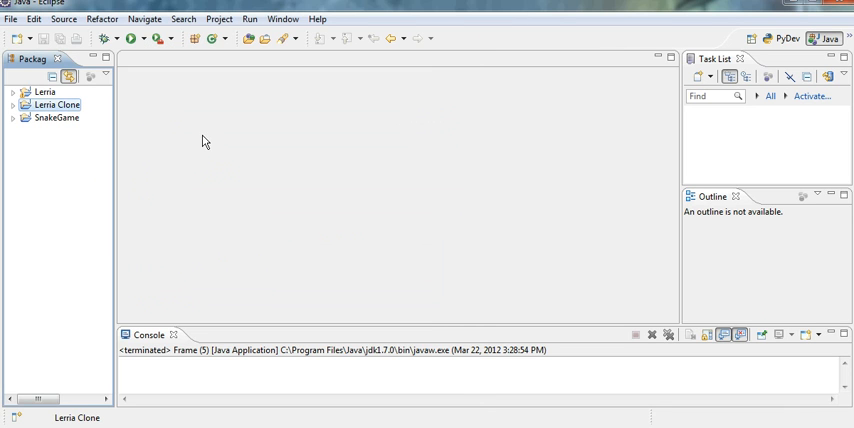
{"action": "mouse_move", "coordinate": [520, 54]}
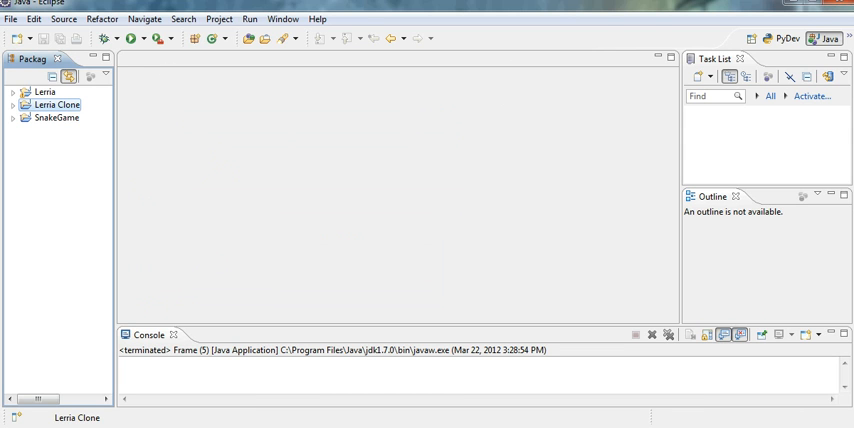
{"action": "mouse_move", "coordinate": [348, 286]}
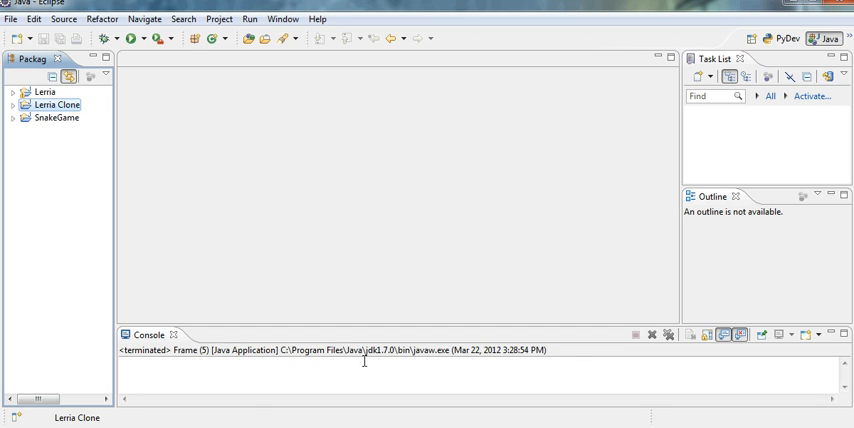
{"action": "mouse_move", "coordinate": [300, 272]}
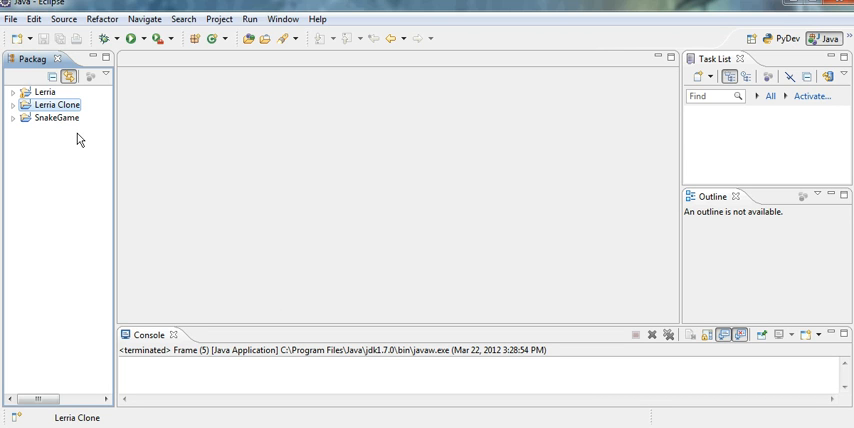
{"action": "mouse_move", "coordinate": [88, 90]}
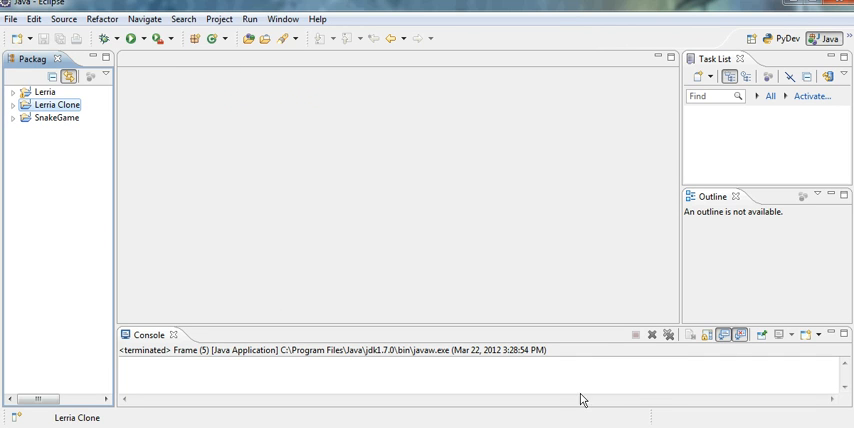
{"action": "mouse_move", "coordinate": [484, 248]}
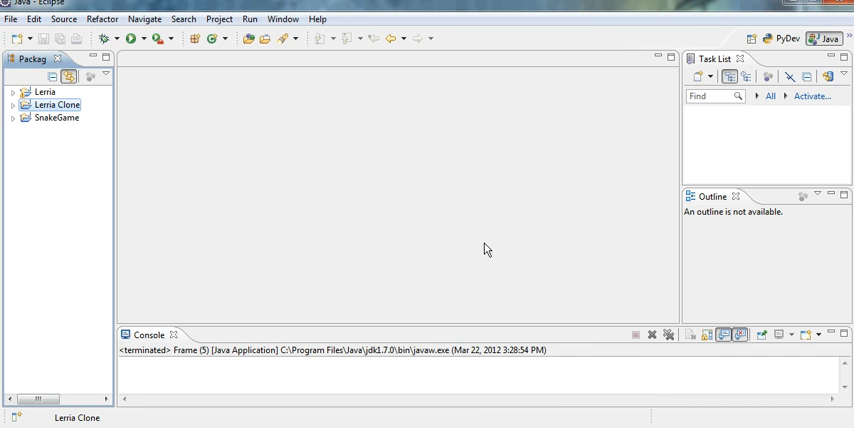
{"action": "mouse_move", "coordinate": [144, 124]}
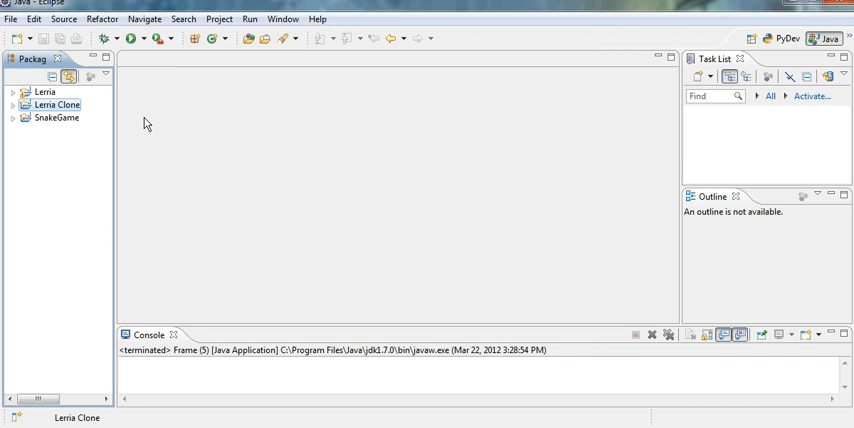
{"action": "mouse_move", "coordinate": [116, 126]}
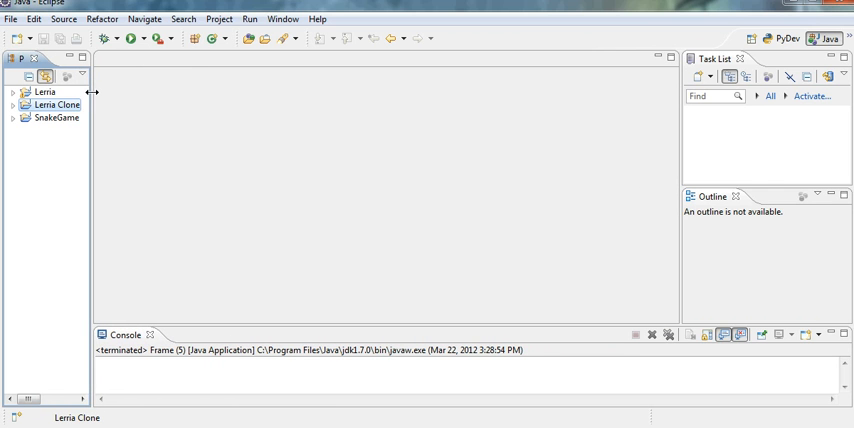
- Resize the Package Explorer and minimize the Task List and Outline views
{"action": "left_click", "coordinate": [172, 368]}
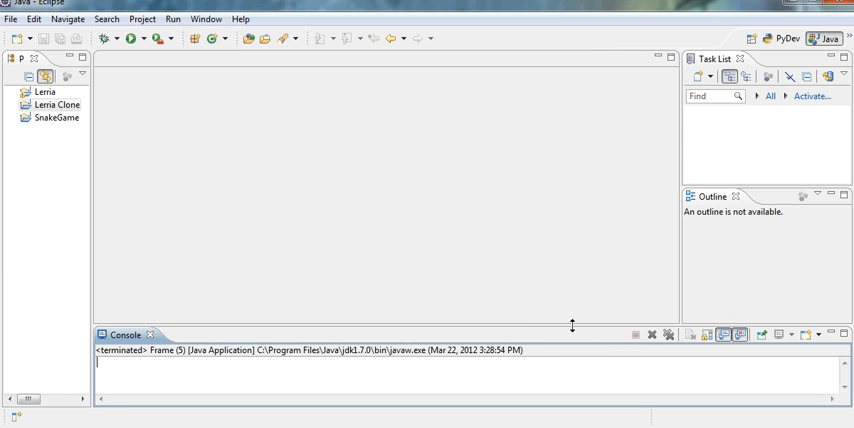
{"action": "mouse_move", "coordinate": [744, 280]}
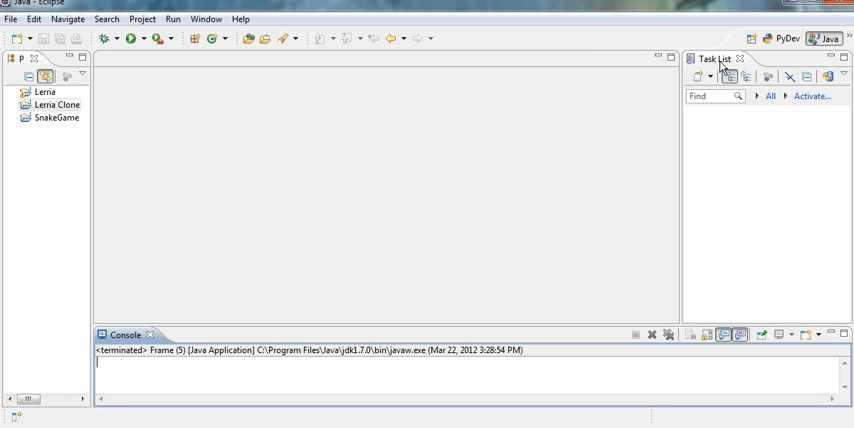
{"action": "left_click", "coordinate": [740, 58]}
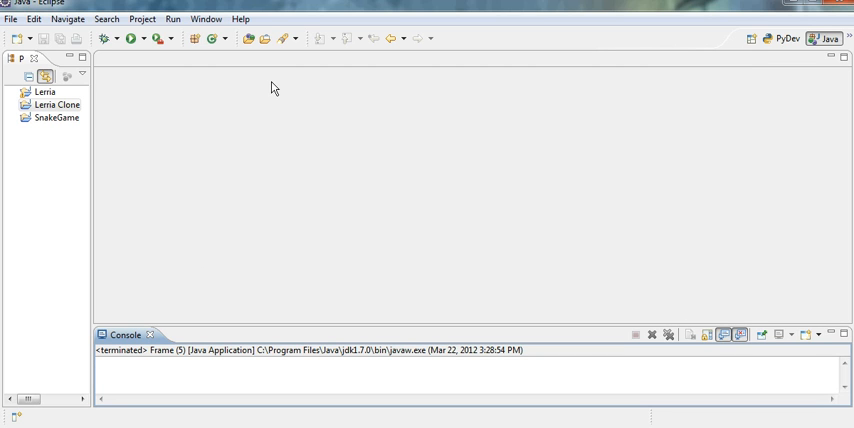
{"action": "mouse_move", "coordinate": [830, 412]}
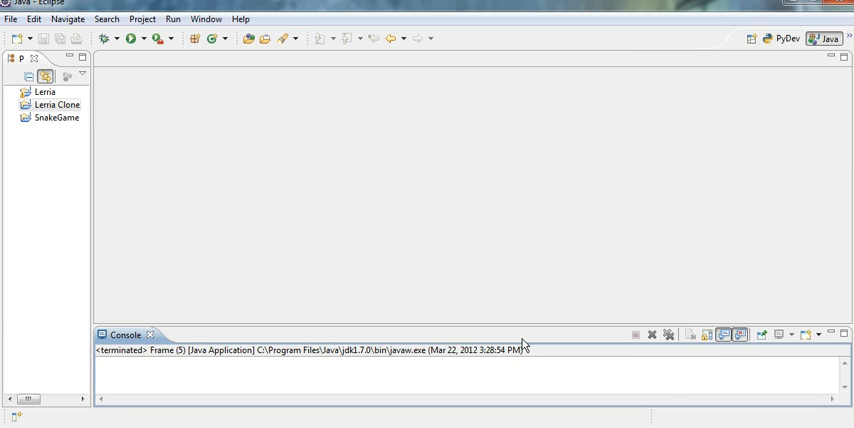
{"action": "mouse_move", "coordinate": [548, 260]}
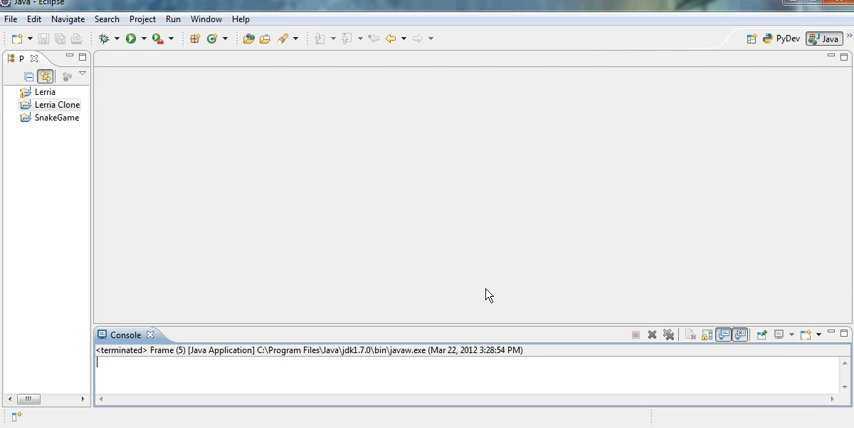
{"action": "mouse_move", "coordinate": [408, 216]}
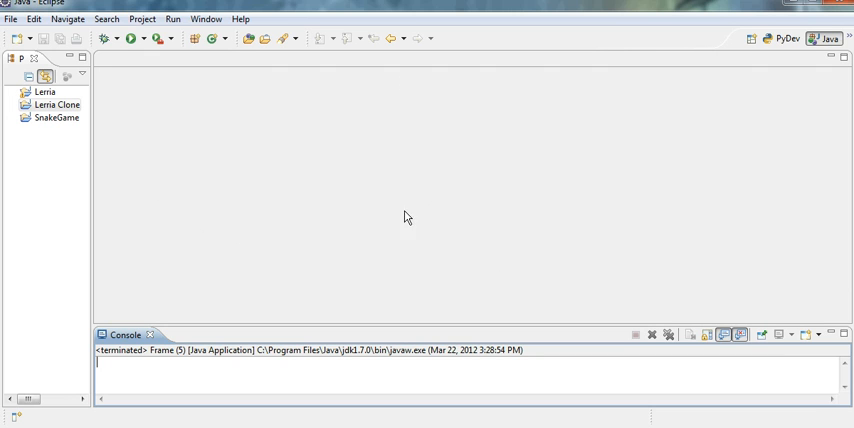
{"action": "mouse_move", "coordinate": [234, 120]}
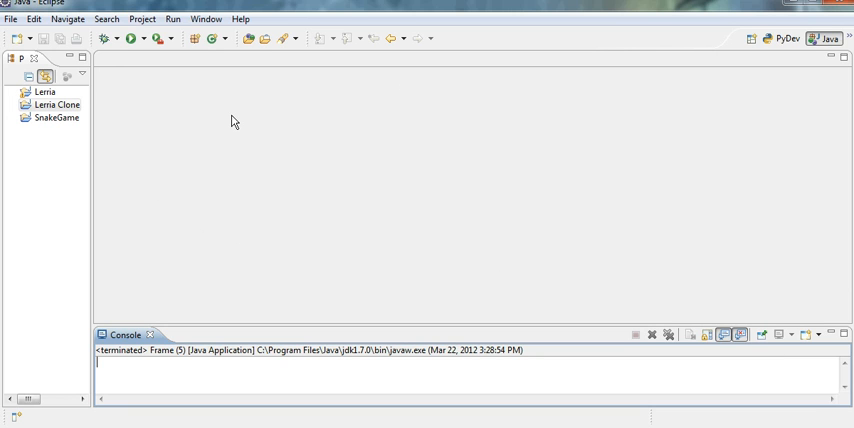
{"action": "mouse_move", "coordinate": [742, 280]}
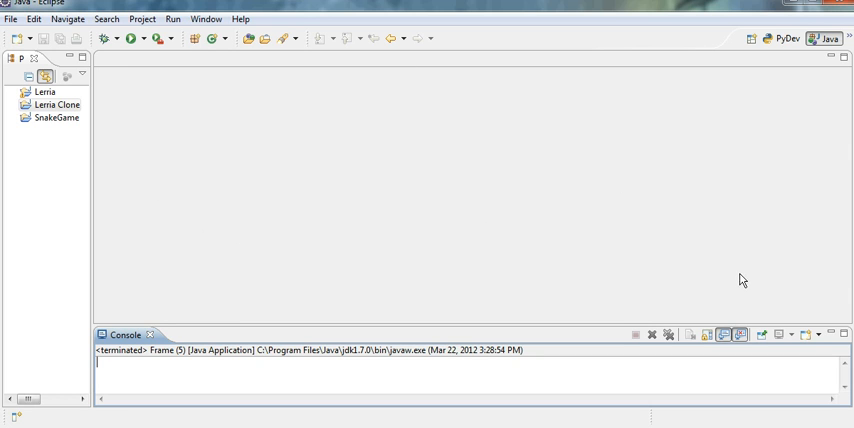
{"action": "left_click", "coordinate": [44, 92]}
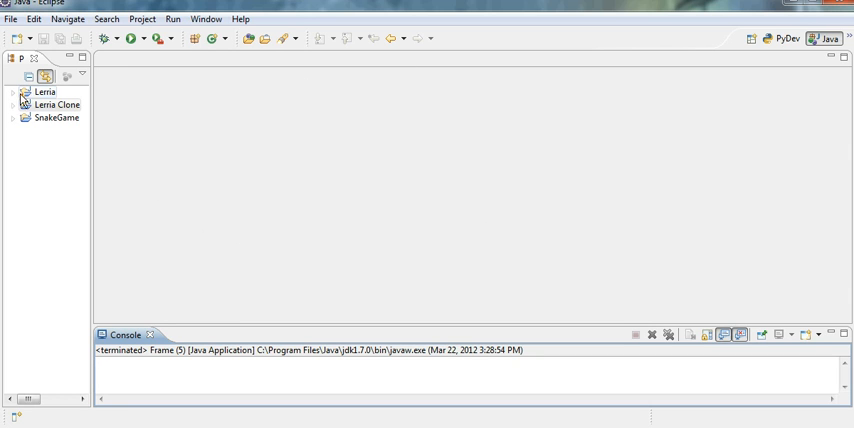
- Create a new class named Frame in Lerria Clone's src default package
{"action": "left_click", "coordinate": [12, 104]}
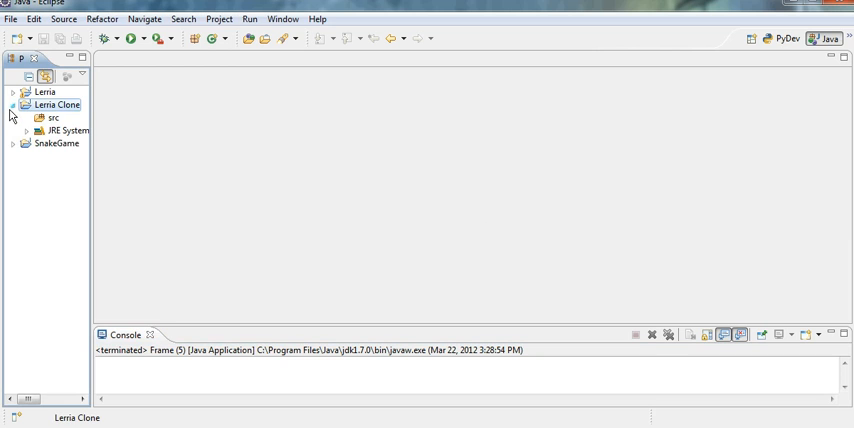
{"action": "right_click", "coordinate": [52, 118]}
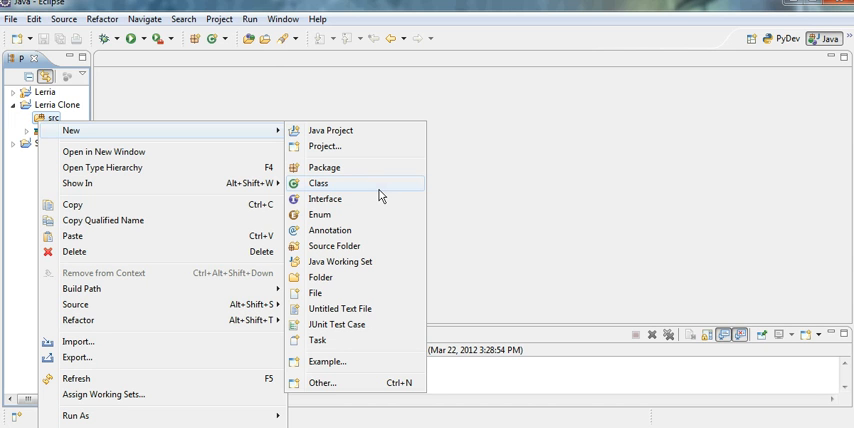
{"action": "mouse_move", "coordinate": [356, 188]}
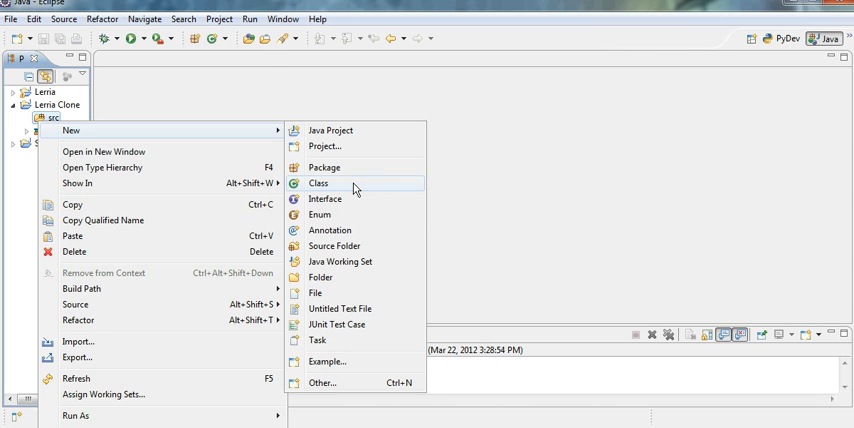
{"action": "left_click", "coordinate": [320, 184]}
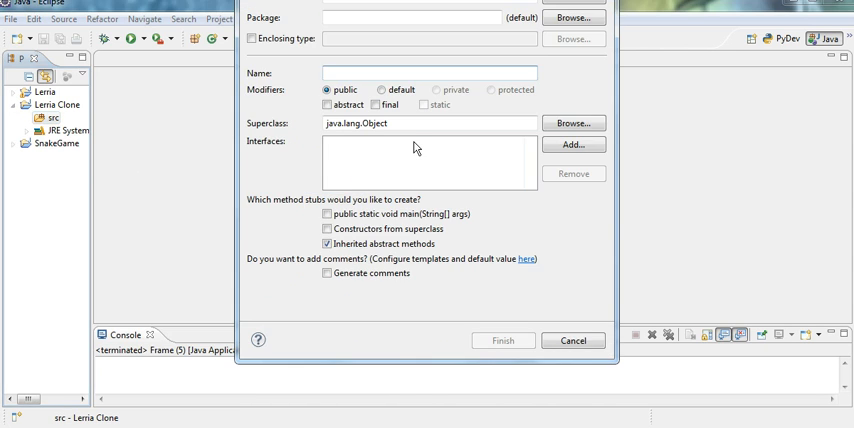
{"action": "left_click", "coordinate": [428, 72]}
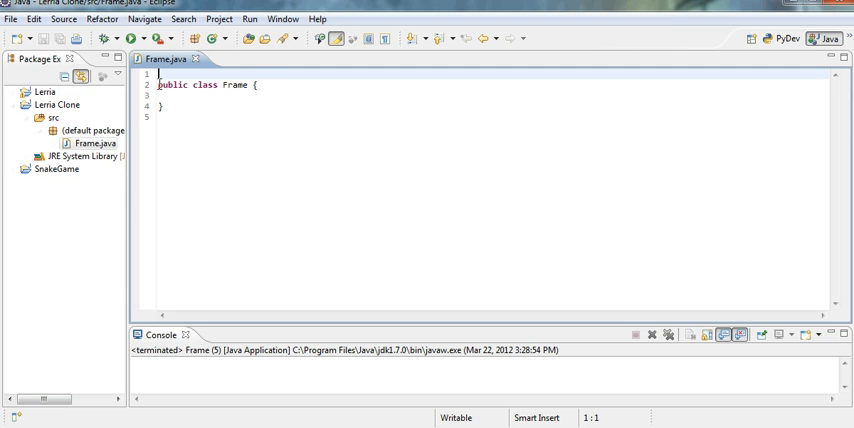
- Add an empty public static void main(String args[]) method inside the Frame class
{"action": "key", "text": "Backspace"}
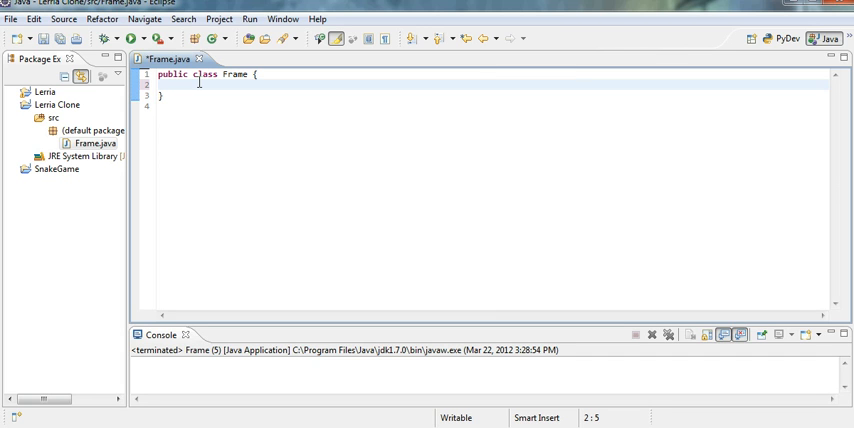
{"action": "type", "text": "public st"}
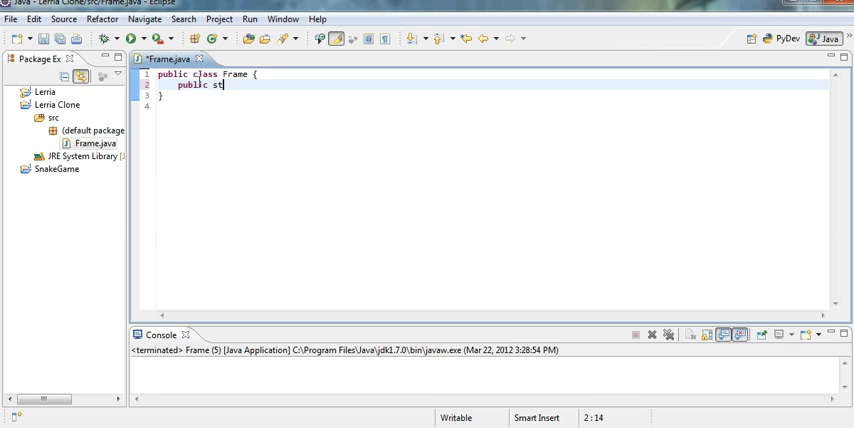
{"action": "type", "text": "atic void"}
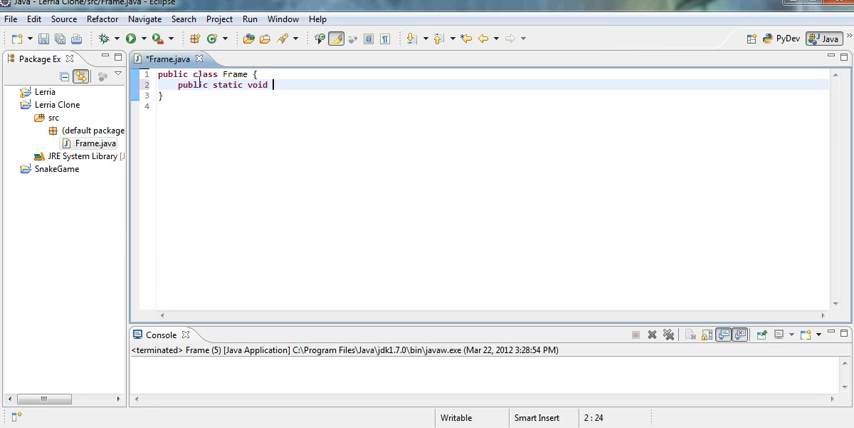
{"action": "type", "text": "main(Str"}
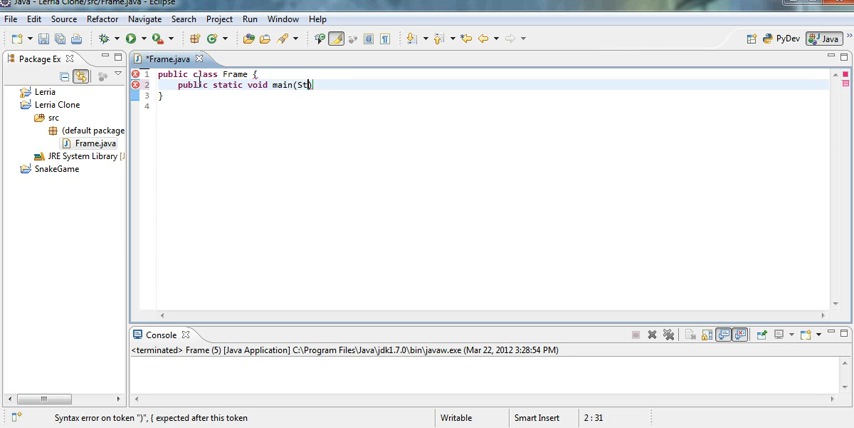
{"action": "type", "text": "ring"}
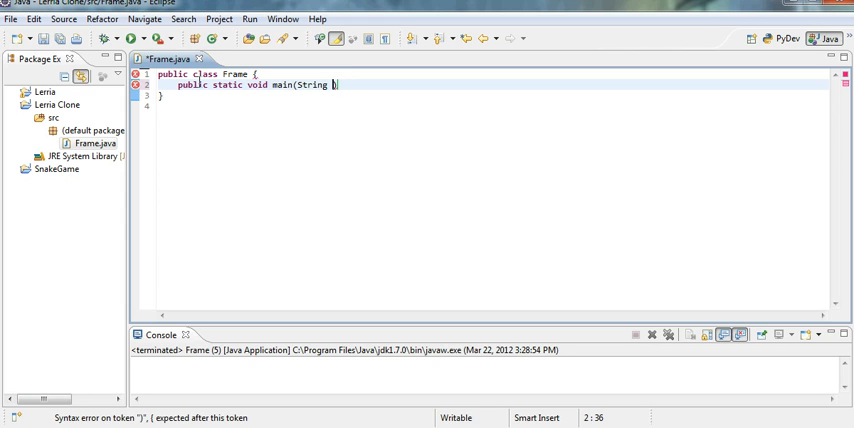
{"action": "type", "text": "args[])"}
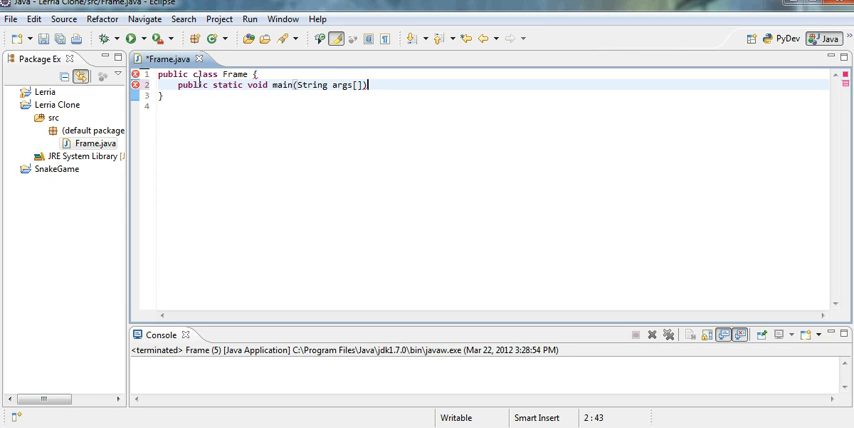
{"action": "type", "text": "{"}
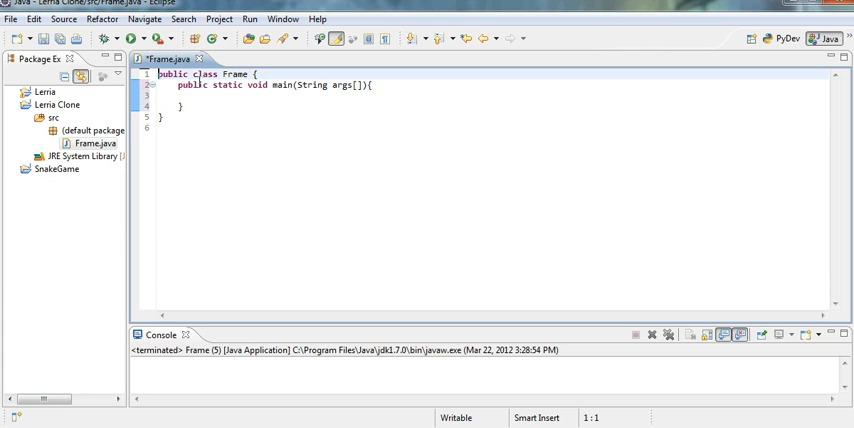
{"action": "key", "text": "Return"}
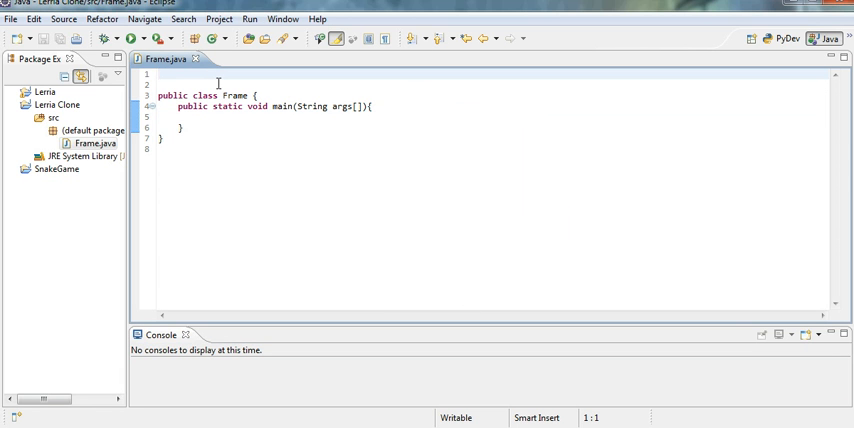
- Add import javax.swing.* at the top of Frame.java using content assist
{"action": "type", "text": "import"}
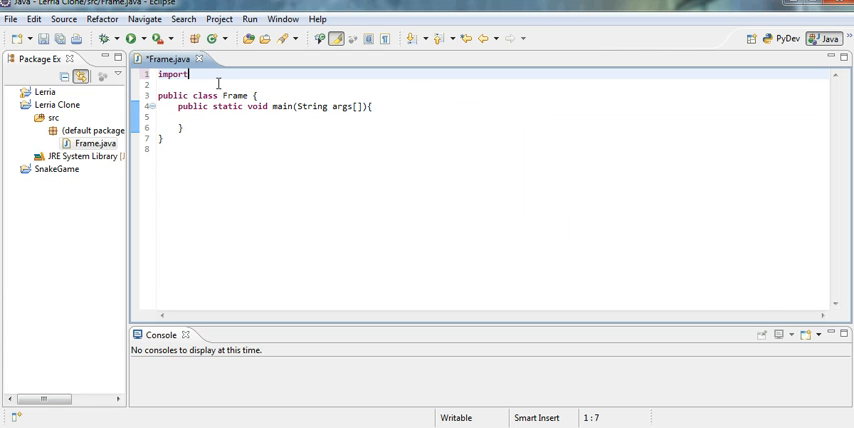
{"action": "type", "text": "javax."}
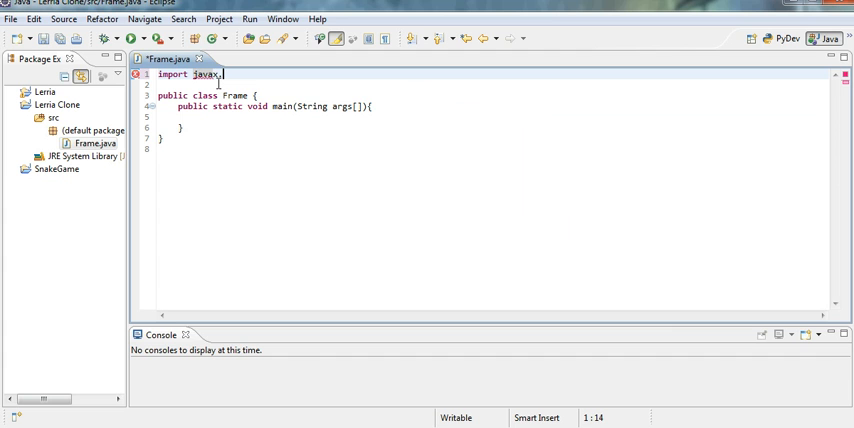
{"action": "type", "text": "swing"}
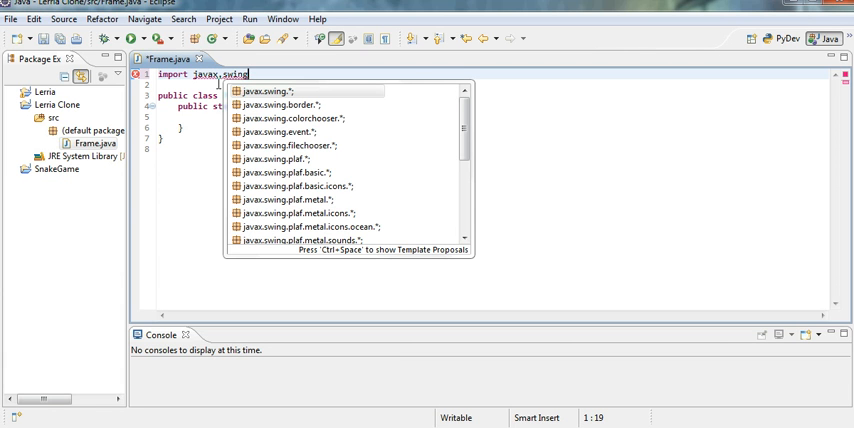
{"action": "key", "text": "Return"}
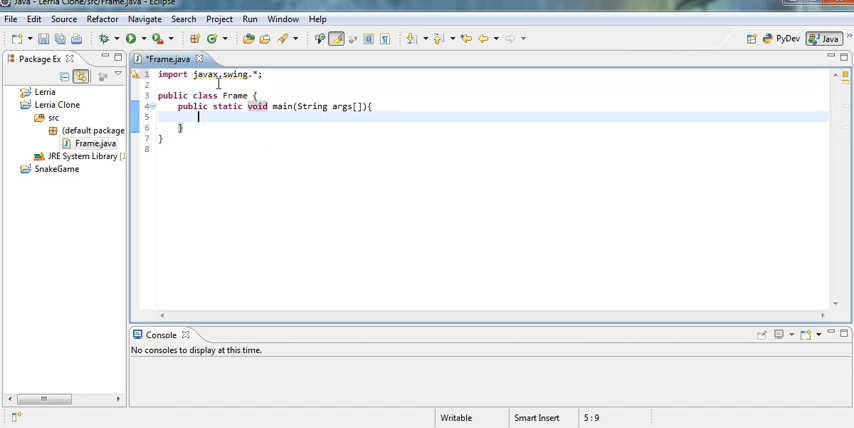
- In main, create JFrame frame = new JFrame("Lerria Clone"); and begin a frame. line
{"action": "type", "text": "JFrame frame"}
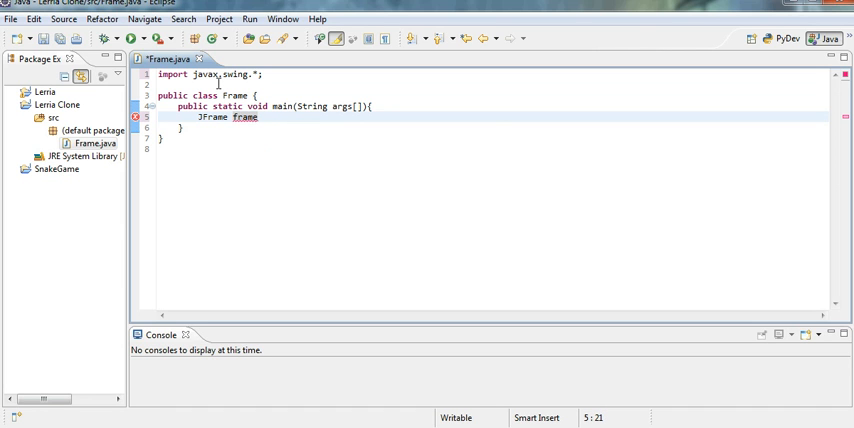
{"action": "type", "text": "= new J"}
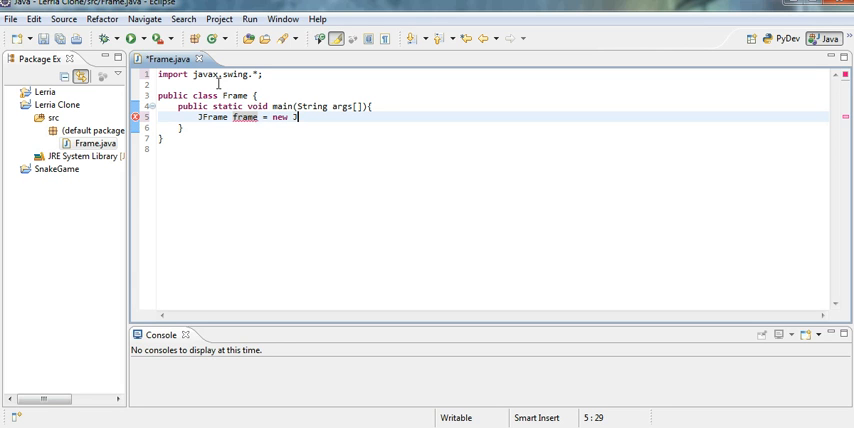
{"action": "type", "text": "Frame("}
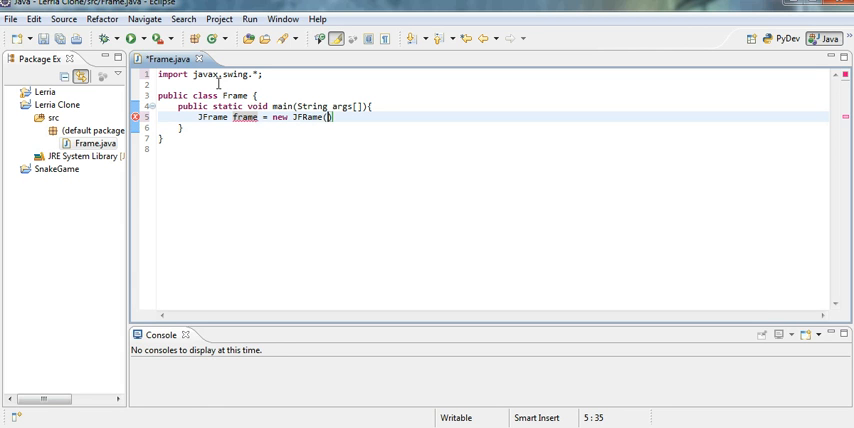
{"action": "type", "text": "\"L\""}
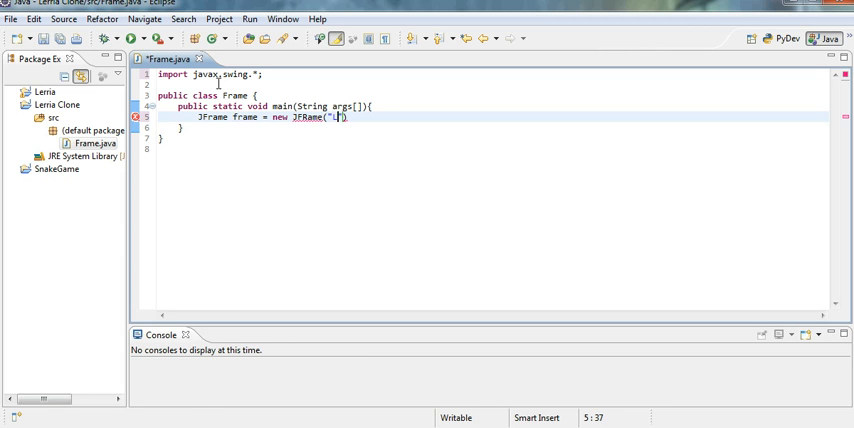
{"action": "type", "text": "erria Clone"}
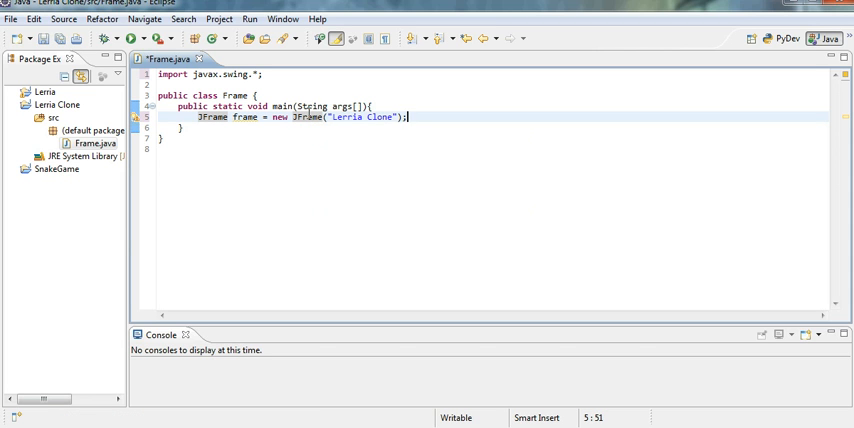
{"action": "type", "text": "frame."}
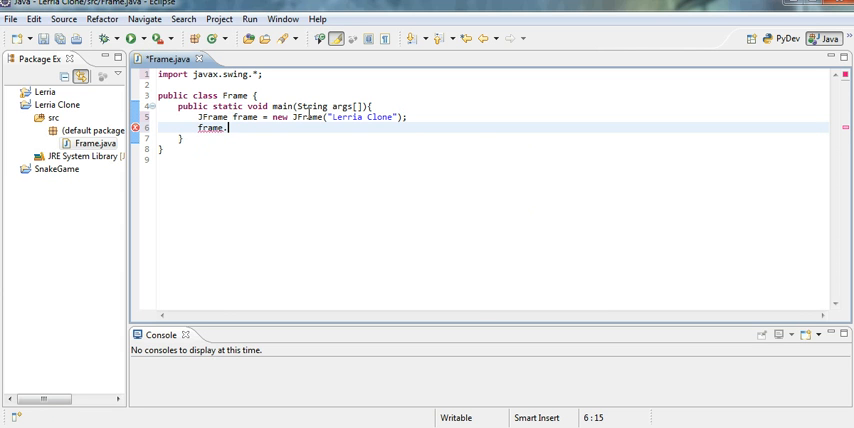
- Add frame.setSize(1200, 600); then run the program and clear the console
{"action": "type", "text": "sets"}
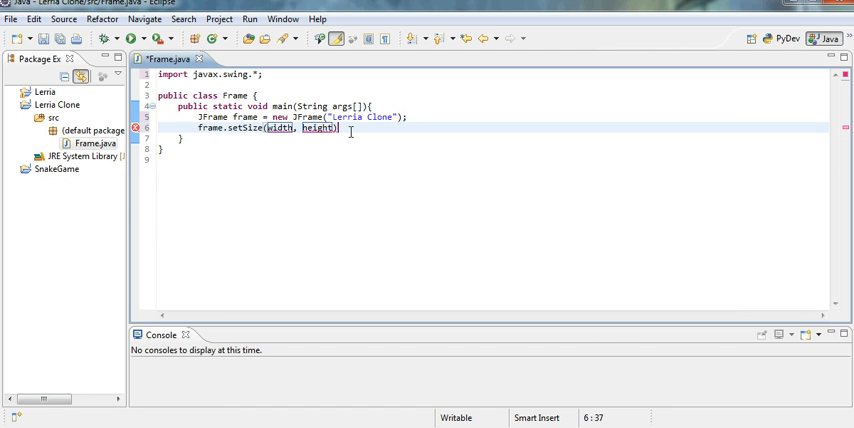
{"action": "double_click", "coordinate": [316, 128]}
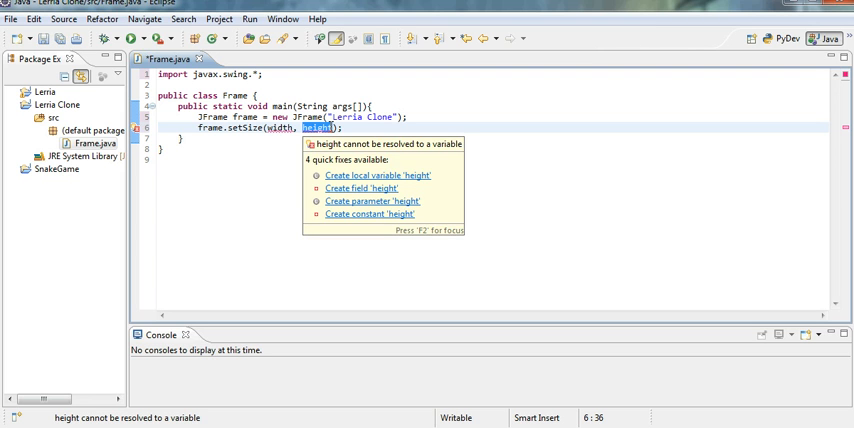
{"action": "type", "text": "600"}
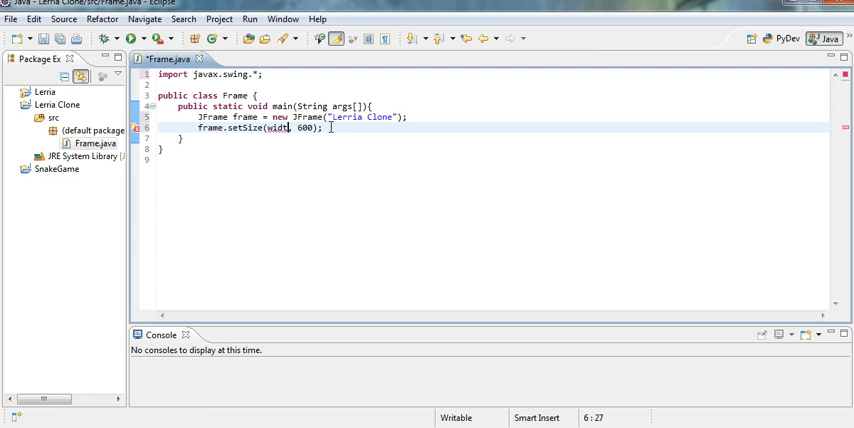
{"action": "type", "text": "1200"}
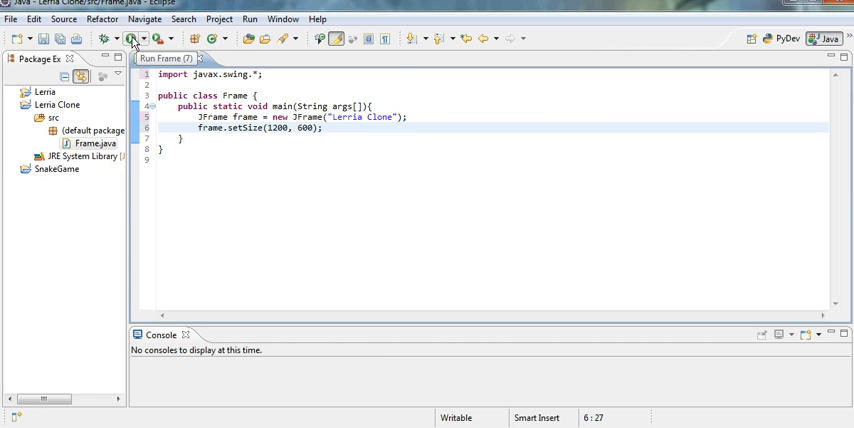
{"action": "left_click", "coordinate": [132, 38]}
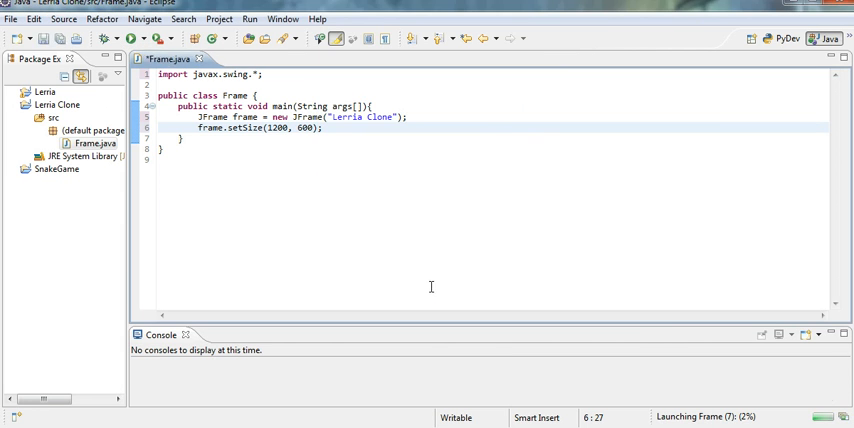
{"action": "left_click", "coordinate": [652, 336]}
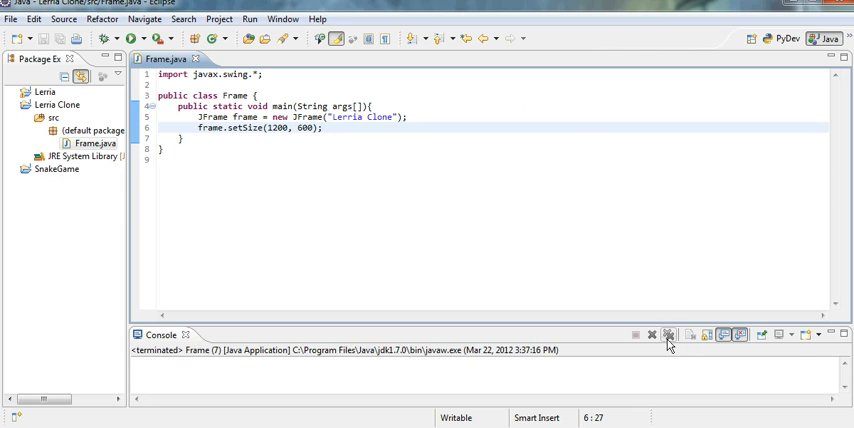
{"action": "left_click", "coordinate": [668, 334]}
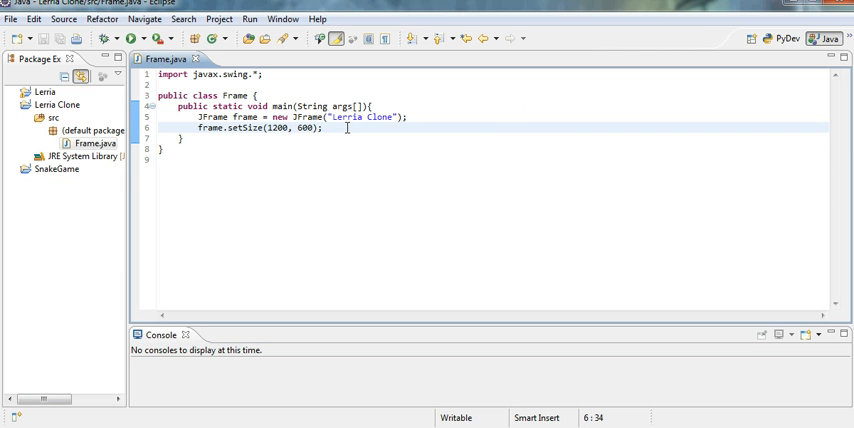
- Add frame.setVisible(true); and begin the frame.setDefaultCloseOperation call
{"action": "type", "text": "frame."}
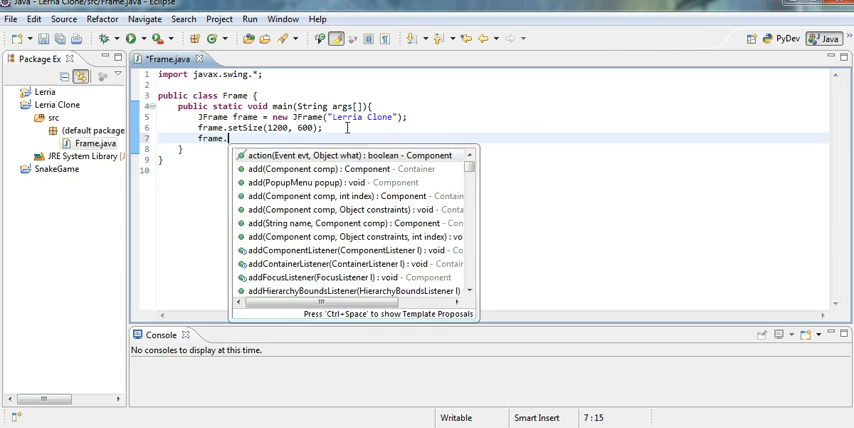
{"action": "type", "text": "setVisible(true);"}
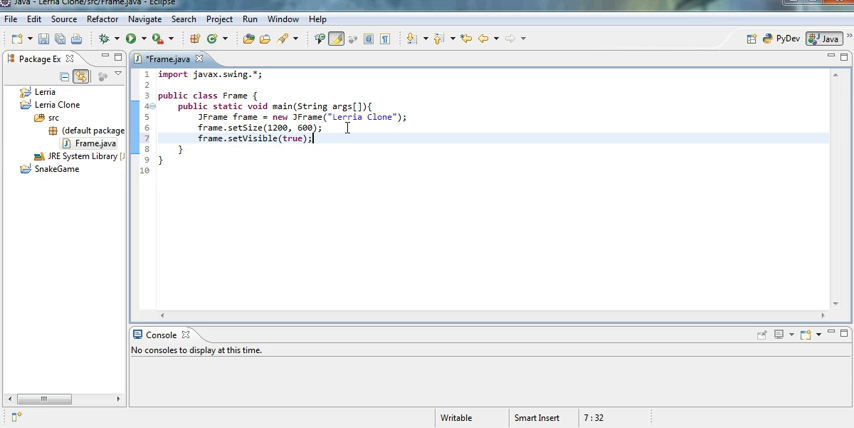
{"action": "type", "text": "fra"}
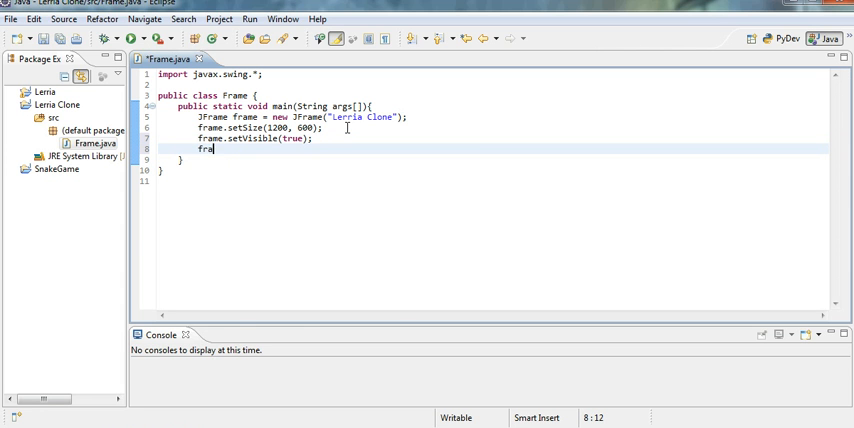
{"action": "type", "text": "."}
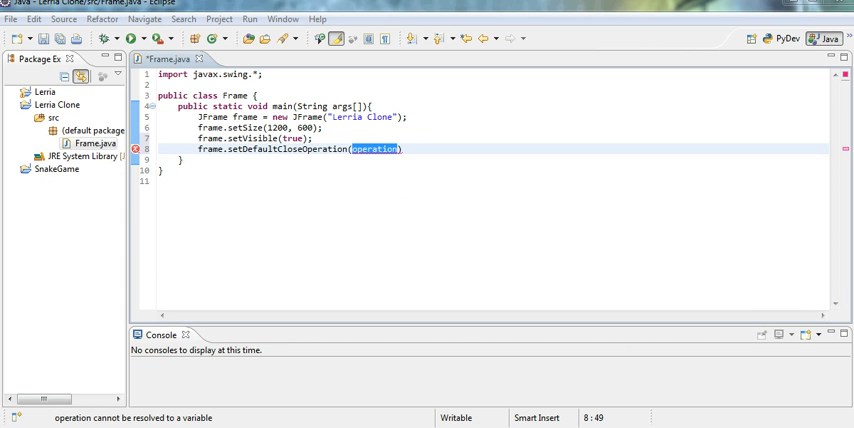
- Set setDefaultCloseOperation to 2 then 3, saving and launching the program each time
{"action": "left_click", "coordinate": [380, 148]}
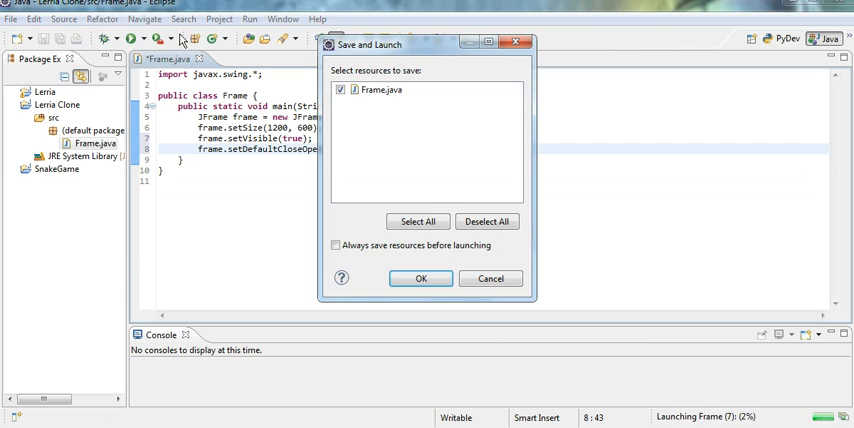
{"action": "left_click", "coordinate": [420, 278]}
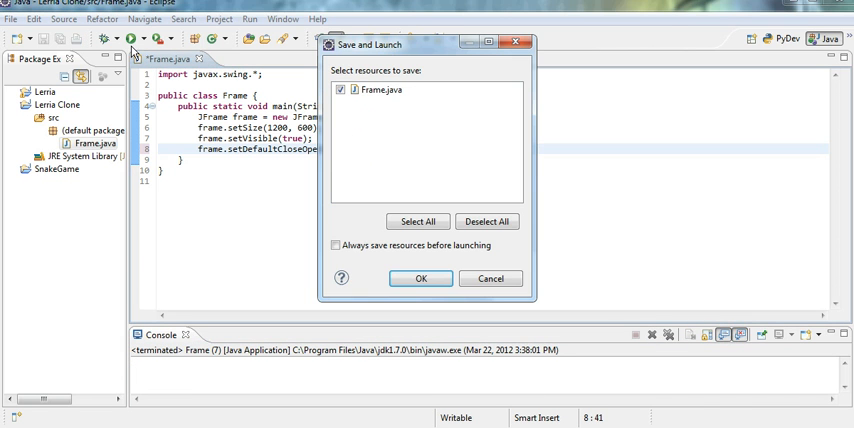
{"action": "left_click", "coordinate": [420, 278]}
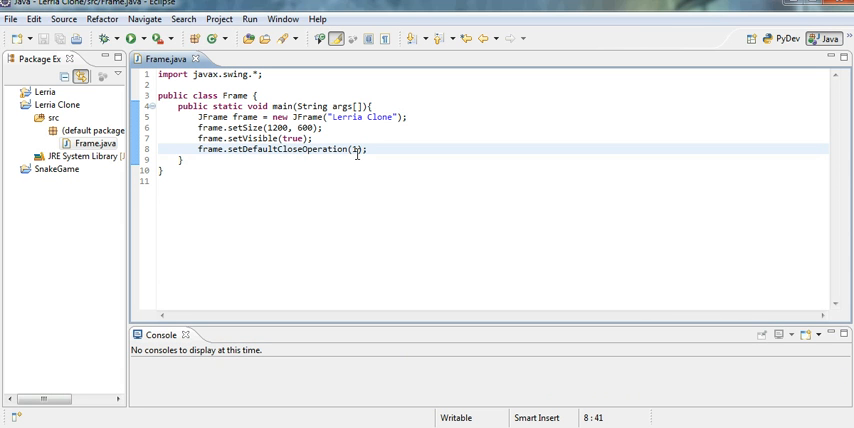
{"action": "type", "text": "2"}
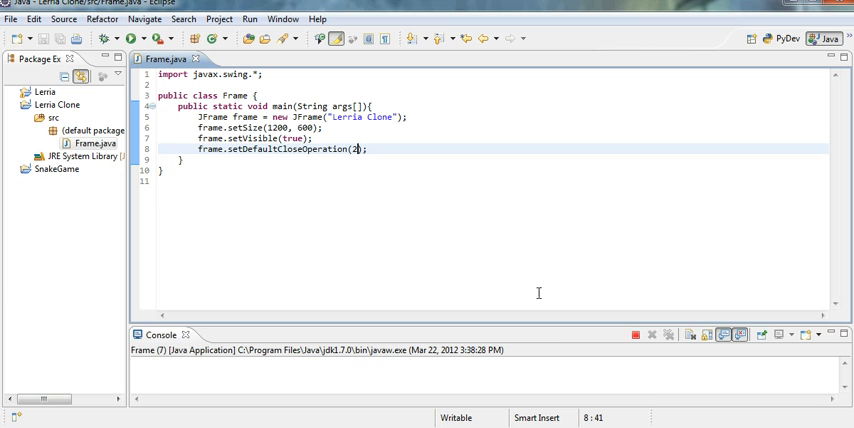
{"action": "mouse_move", "coordinate": [668, 336]}
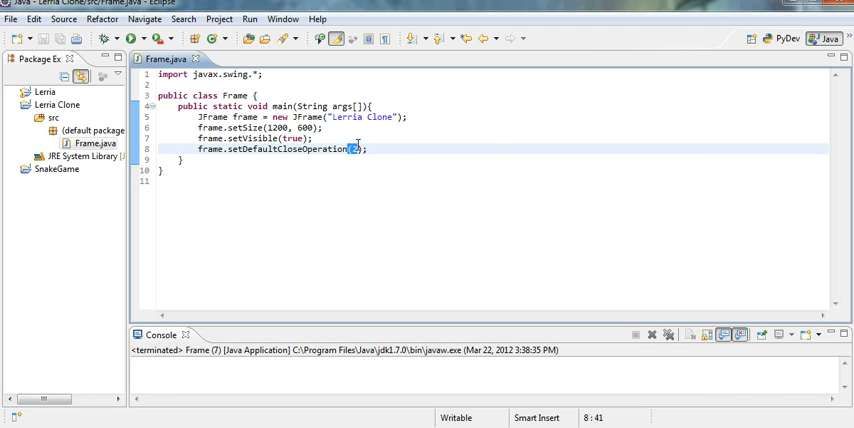
{"action": "type", "text": "3"}
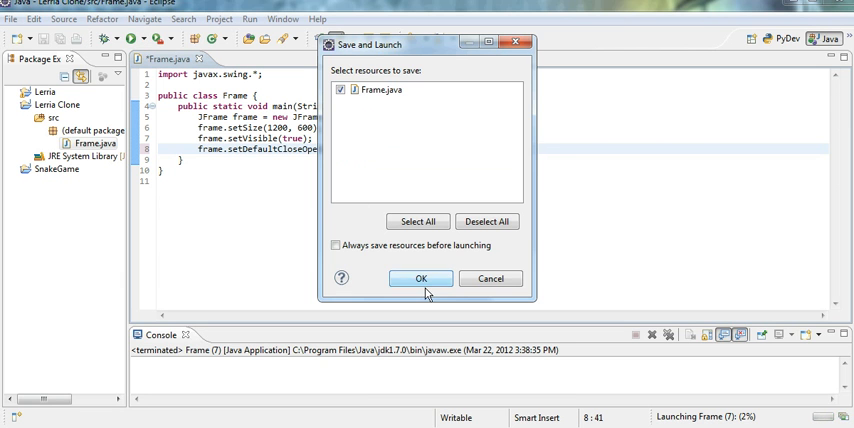
{"action": "left_click", "coordinate": [420, 278]}
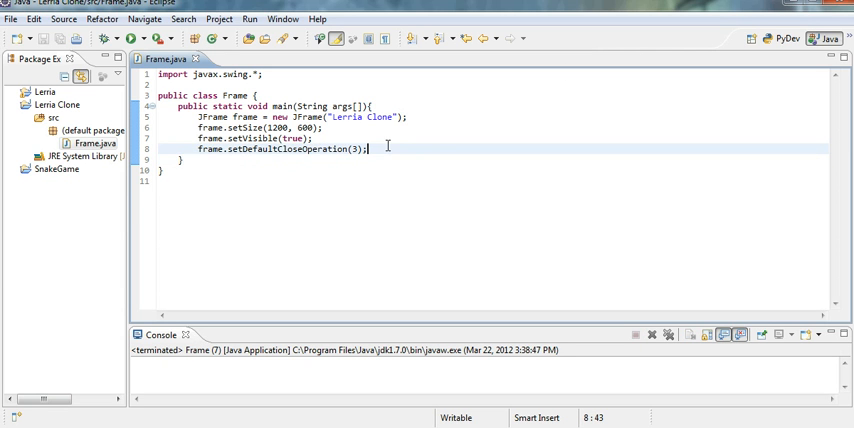
- Add frame.setResizable(false); then save and run Frame.java
{"action": "type", "text": "frame.setResizable(false);"}
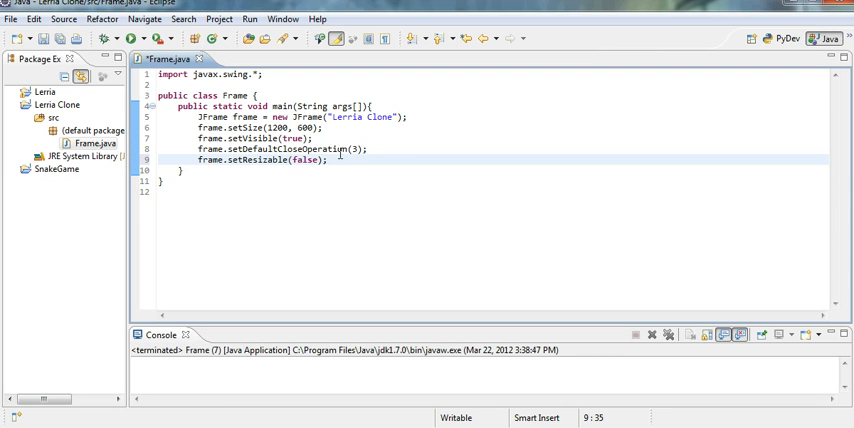
{"action": "left_click", "coordinate": [130, 38]}
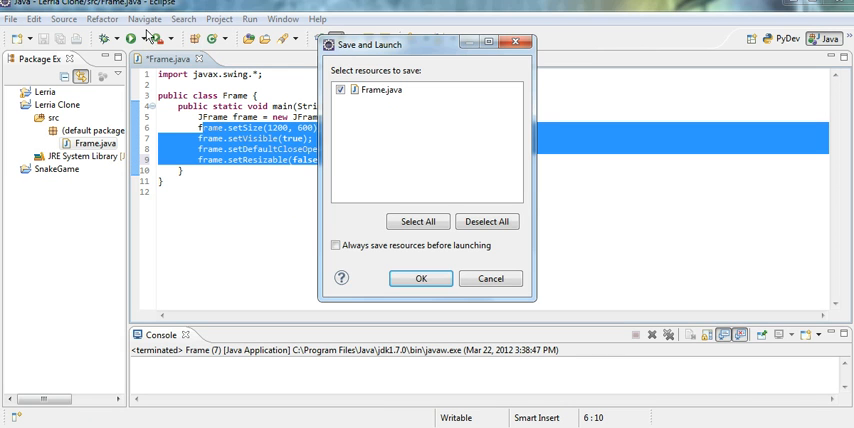
{"action": "left_click", "coordinate": [420, 278]}
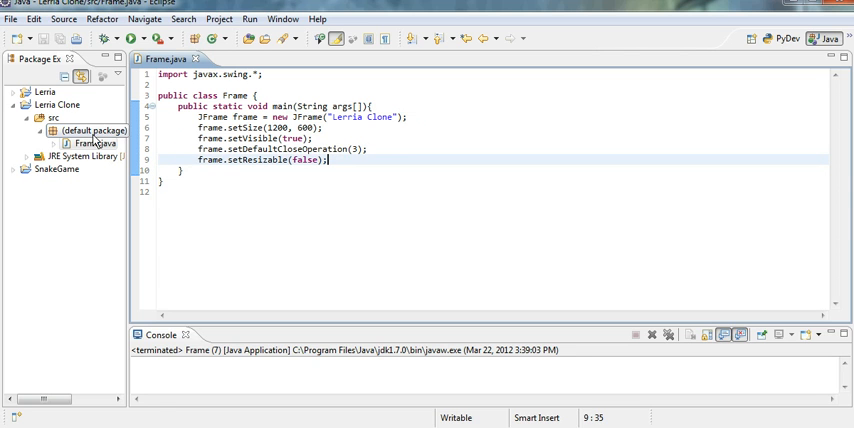
- Create a new class named Board in Lerria Clone's default package
{"action": "right_click", "coordinate": [90, 130]}
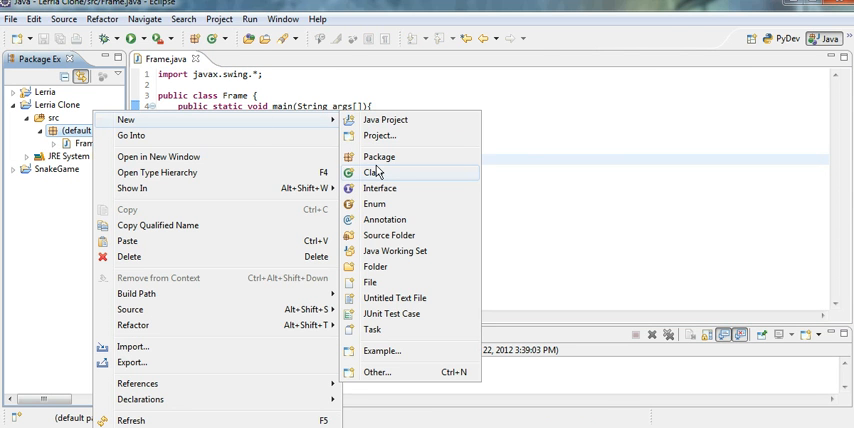
{"action": "left_click", "coordinate": [376, 172]}
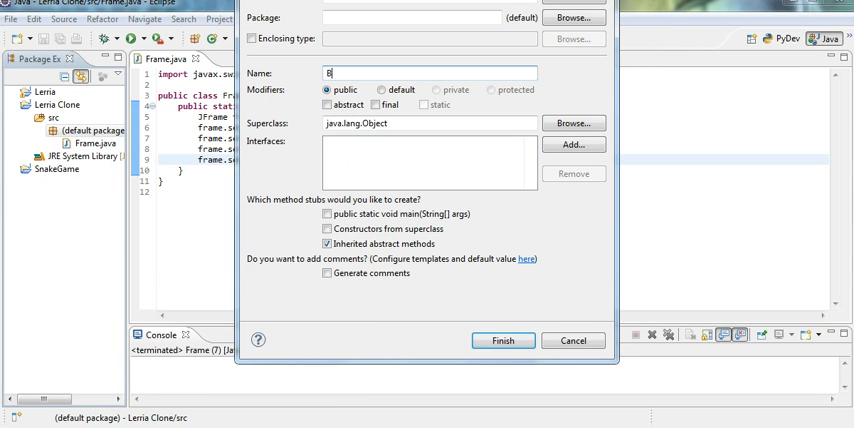
{"action": "left_click", "coordinate": [504, 340]}
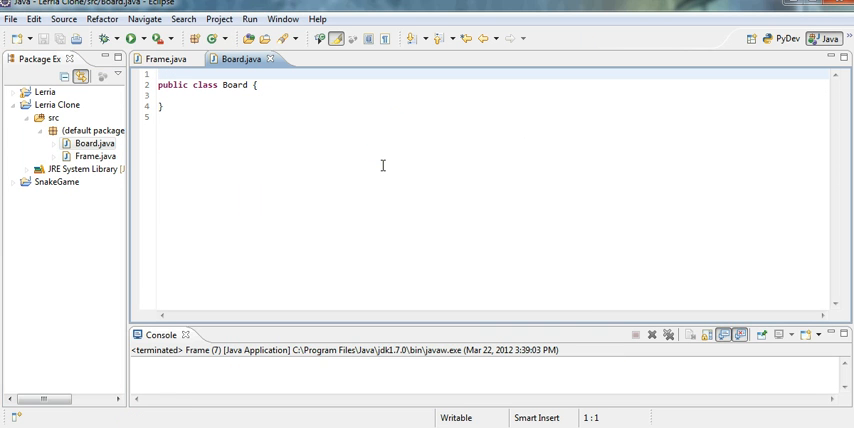
{"action": "mouse_move", "coordinate": [164, 58]}
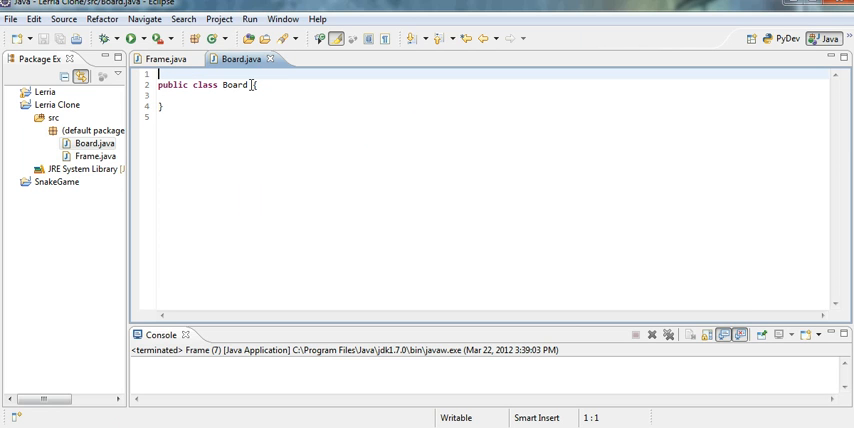
- Make Board extend JPanel and add the javax.swing.JPanel import
{"action": "type", "text": "exts"}
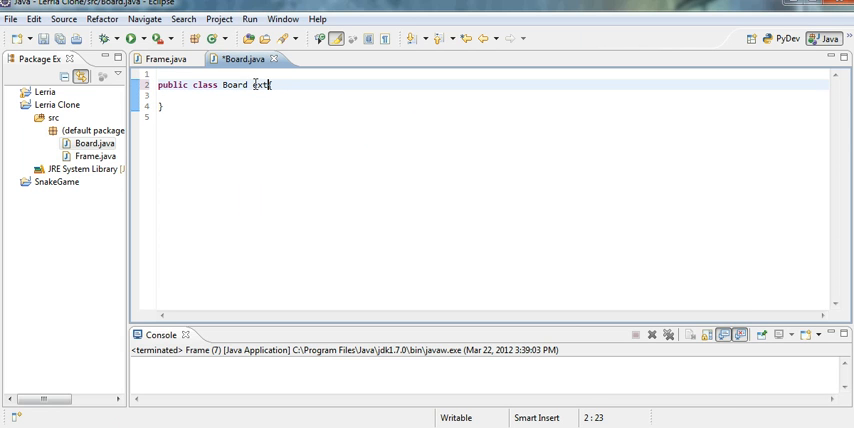
{"action": "type", "text": "ends"}
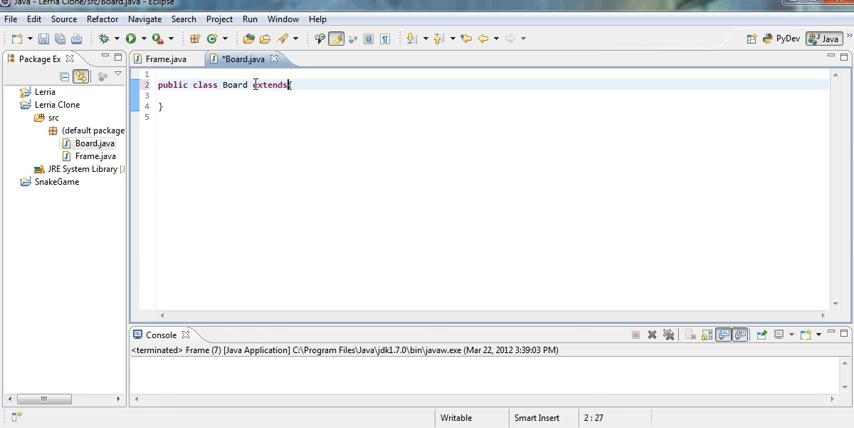
{"action": "type", "text": "JPanel{"}
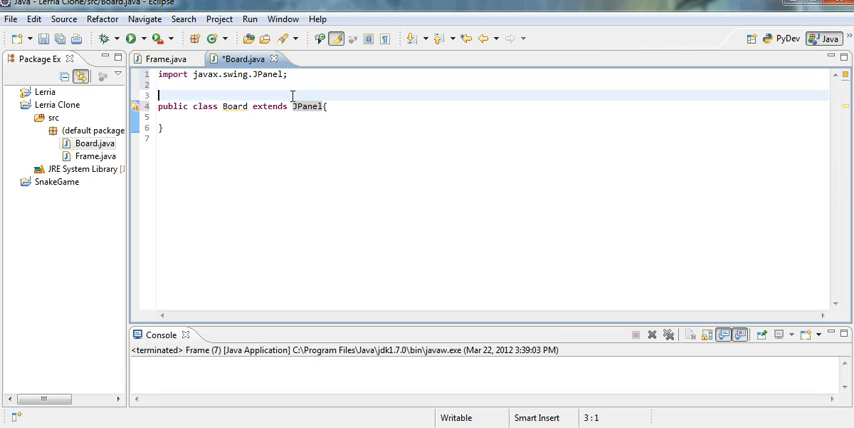
{"action": "key", "text": "BackSpace"}
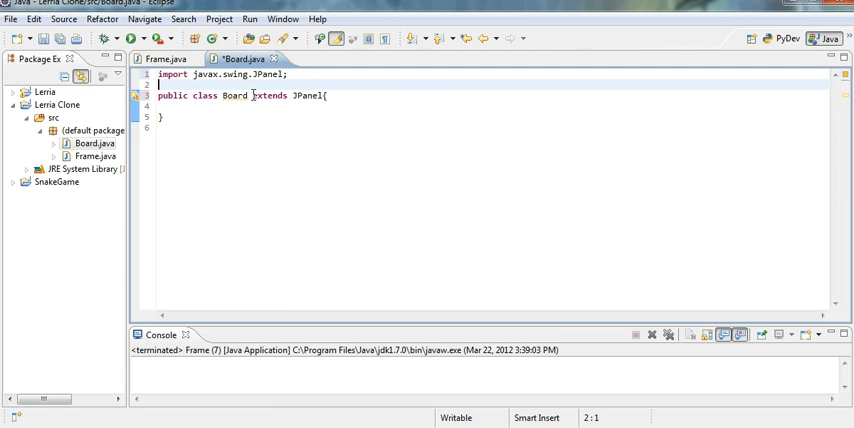
{"action": "double_click", "coordinate": [234, 96]}
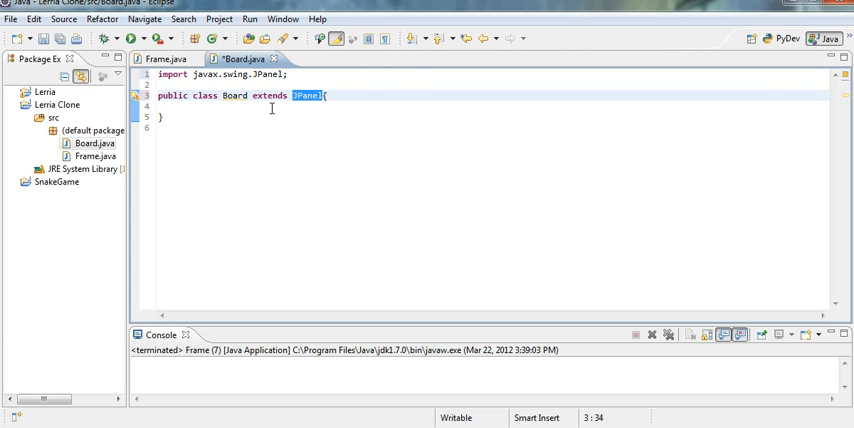
{"action": "mouse_move", "coordinate": [436, 188]}
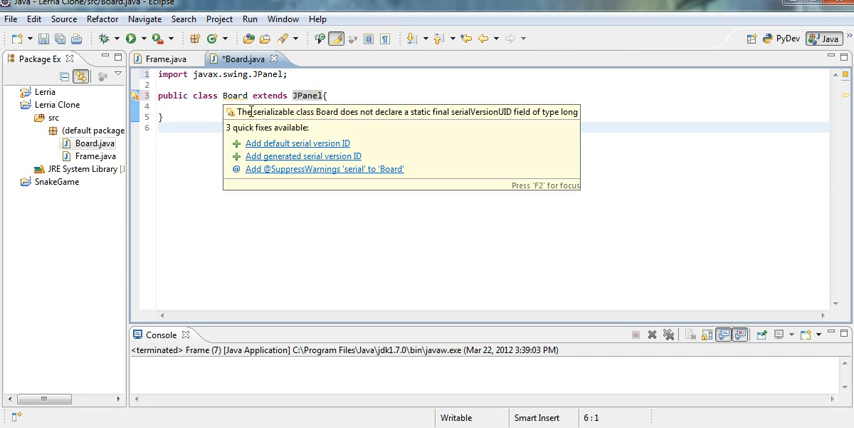
{"action": "left_click", "coordinate": [302, 144]}
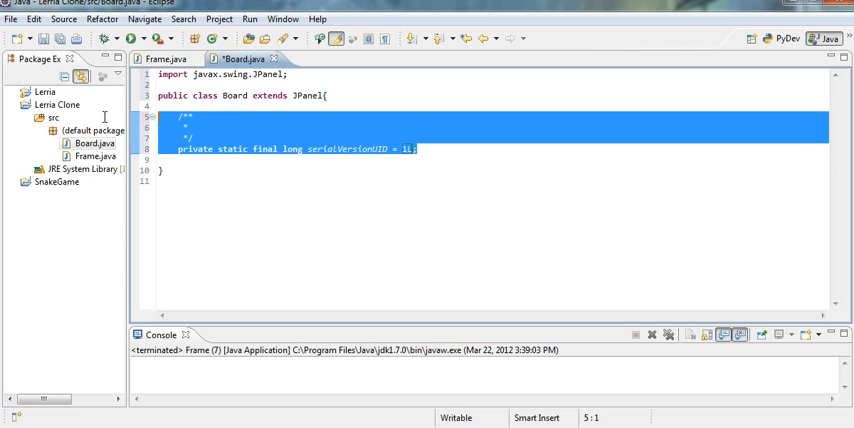
{"action": "key", "text": "Delete"}
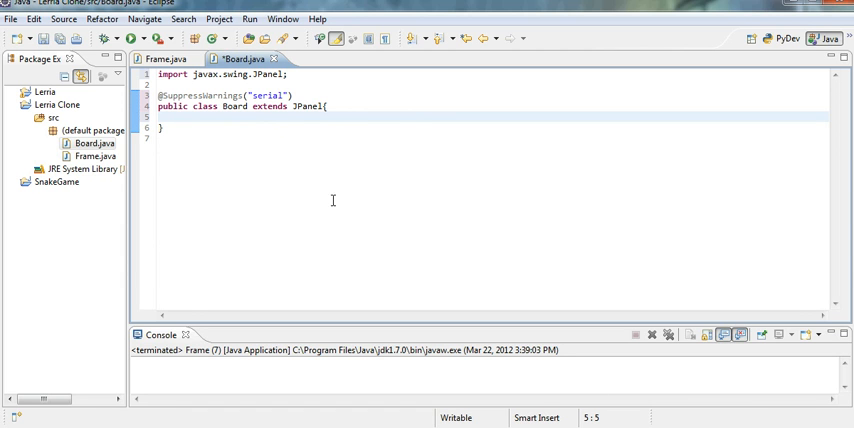
- Add an empty public Board() constructor, checking the Lerria project's Board.java for reference
{"action": "type", "text": "p"}
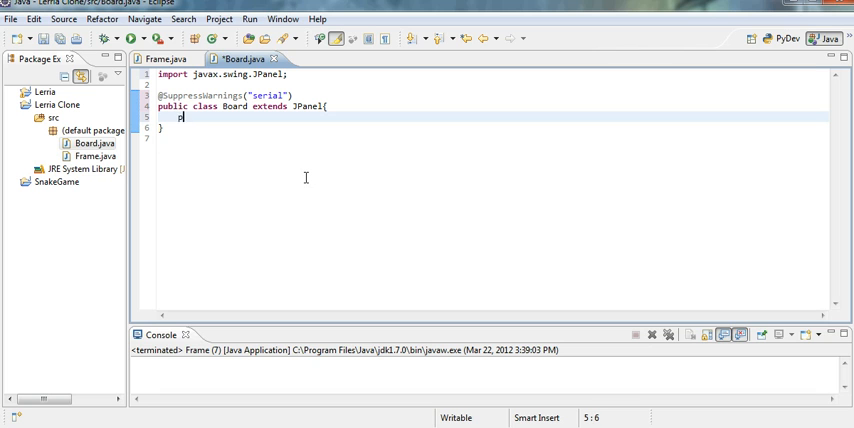
{"action": "type", "text": "ublic Board(){"}
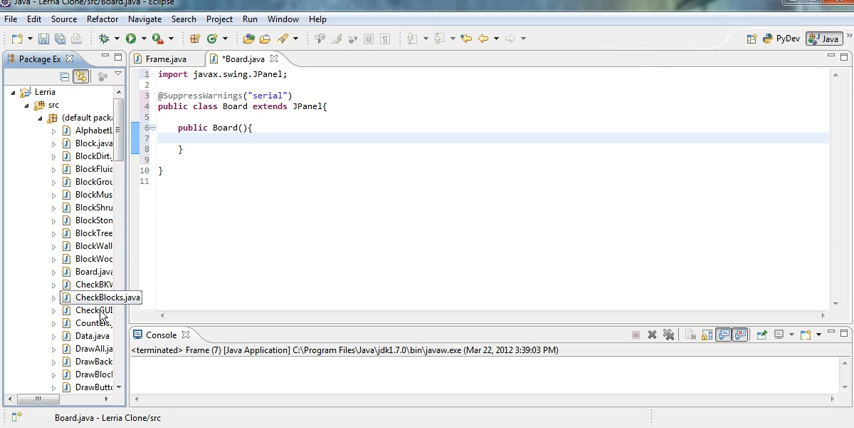
{"action": "scroll", "scroll_direction": "down", "scroll_amount": 3}
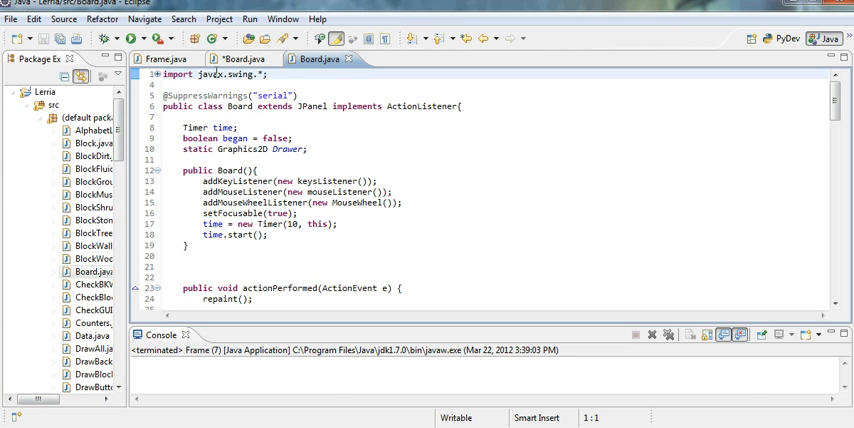
{"action": "mouse_move", "coordinate": [170, 58]}
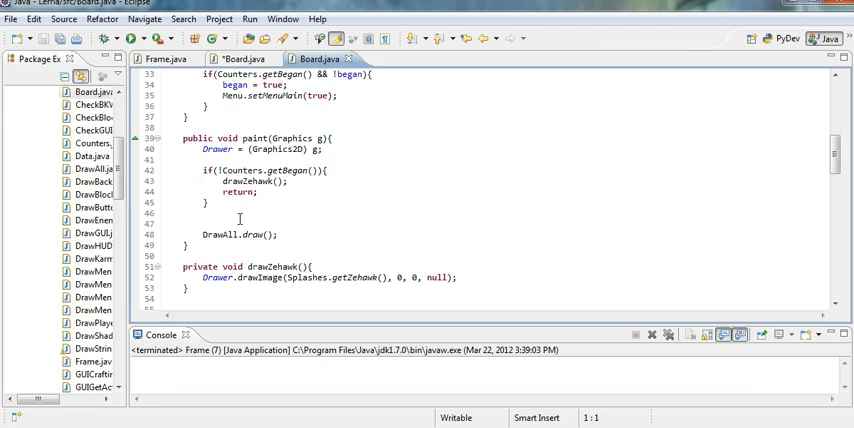
{"action": "scroll", "scroll_direction": "down", "scroll_amount": 3}
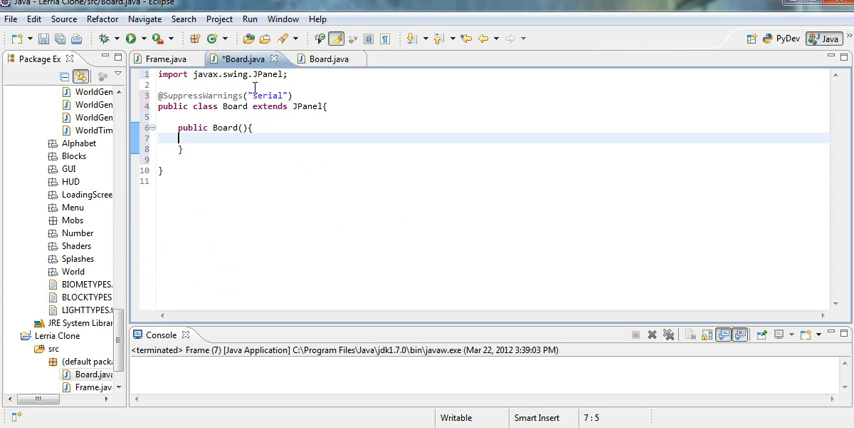
- In Frame.java add frame.setLocation(200, 200) with setVisible(true) called last
{"action": "left_click", "coordinate": [164, 58]}
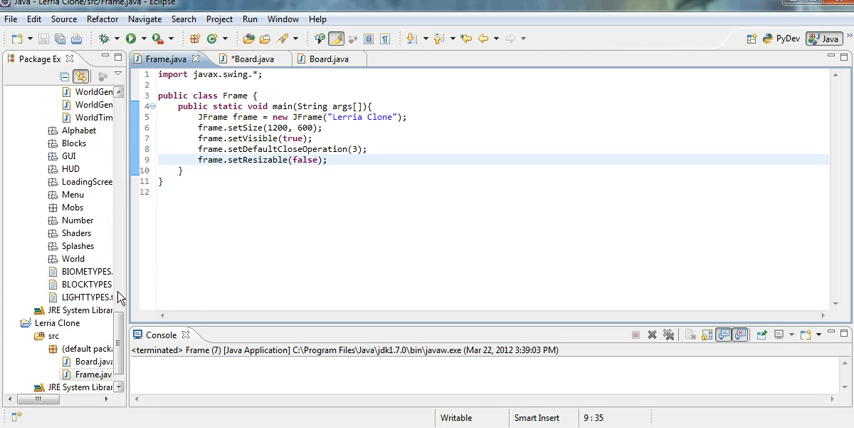
{"action": "scroll", "scroll_direction": "down", "scroll_amount": 3}
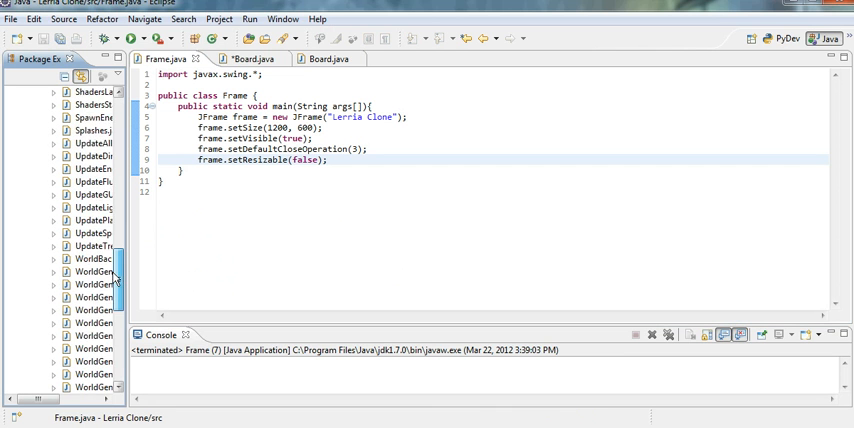
{"action": "scroll", "scroll_direction": "down", "scroll_amount": 3}
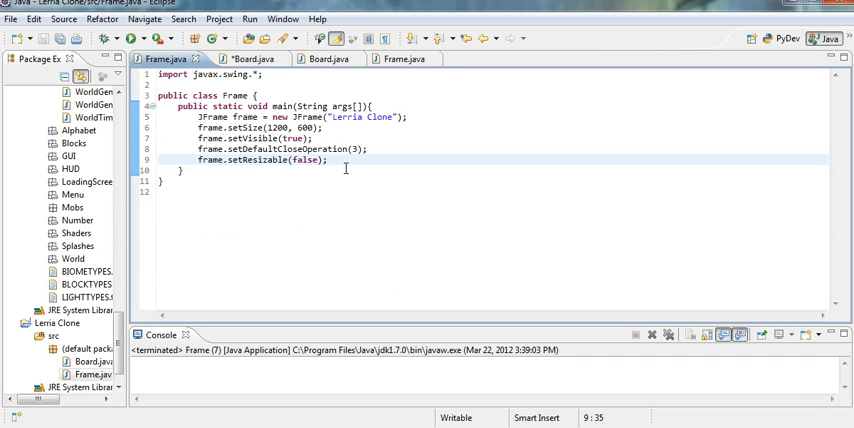
{"action": "type", "text": "frame."}
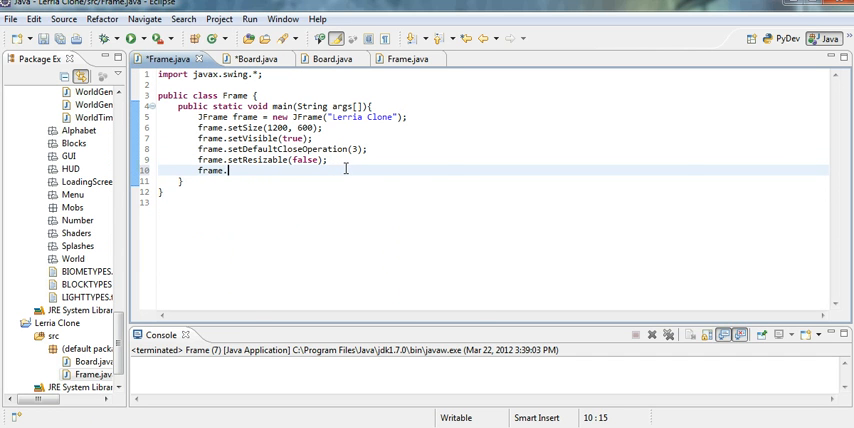
{"action": "type", "text": "setLocation(p"}
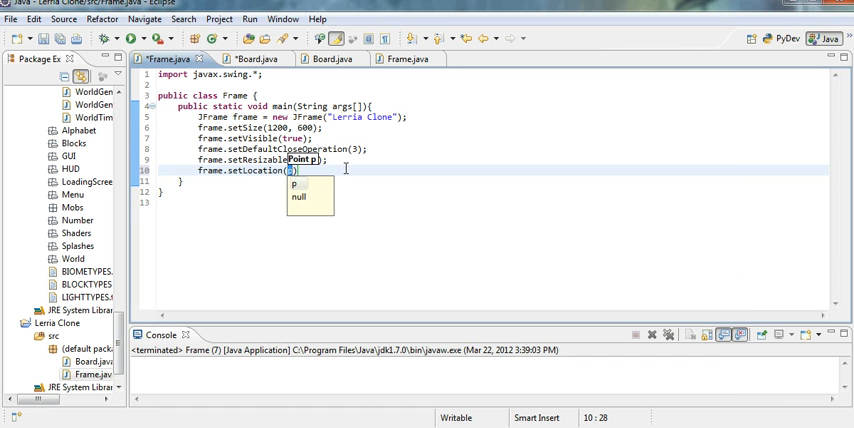
{"action": "type", "text": "200, 200"}
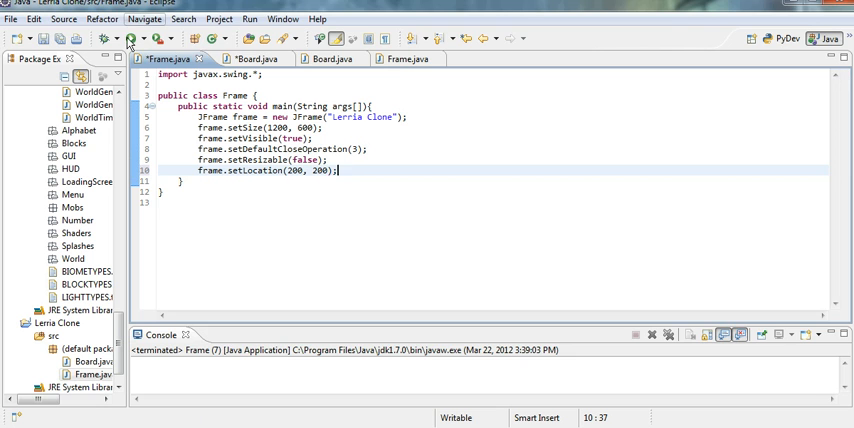
{"action": "left_click", "coordinate": [130, 38]}
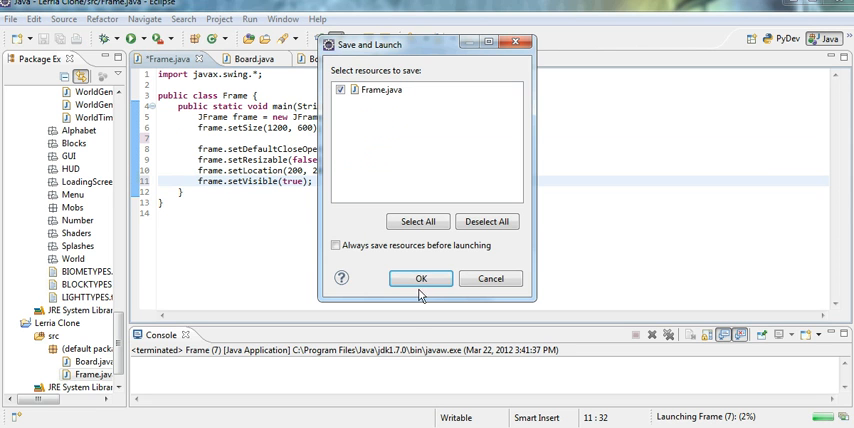
- Save and run Frame, then close the launched Lerria Clone window
{"action": "left_click", "coordinate": [420, 278]}
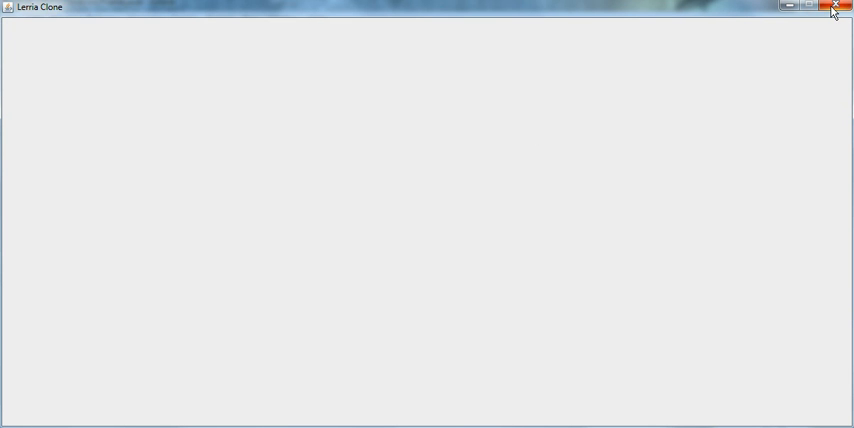
{"action": "left_click", "coordinate": [834, 6]}
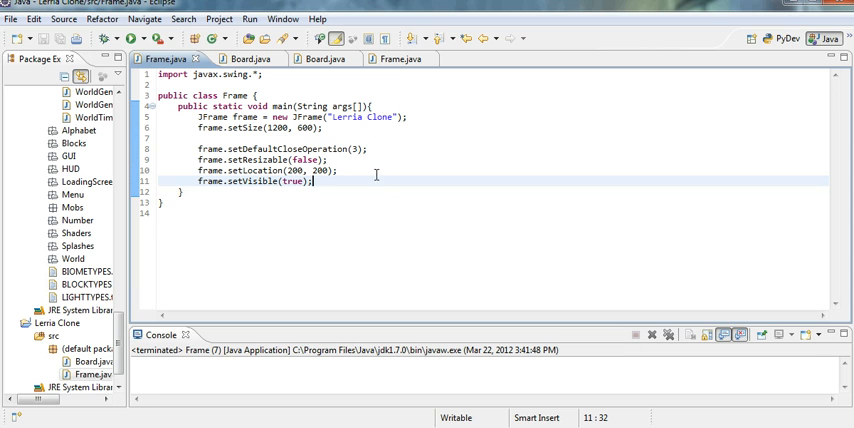
{"action": "mouse_move", "coordinate": [400, 58]}
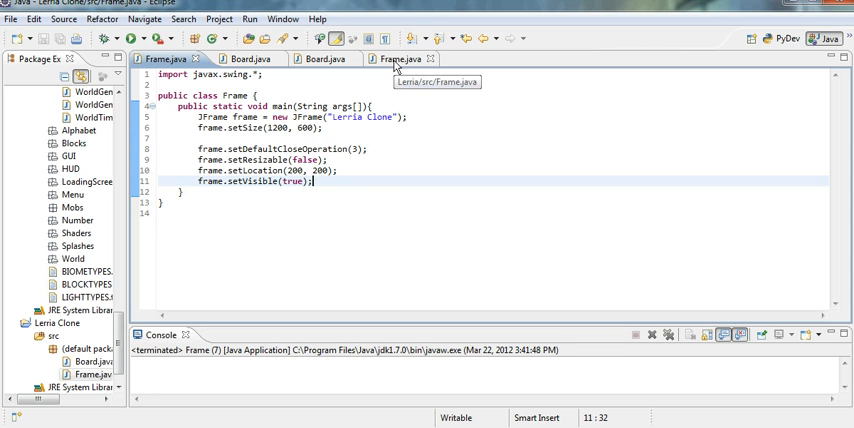